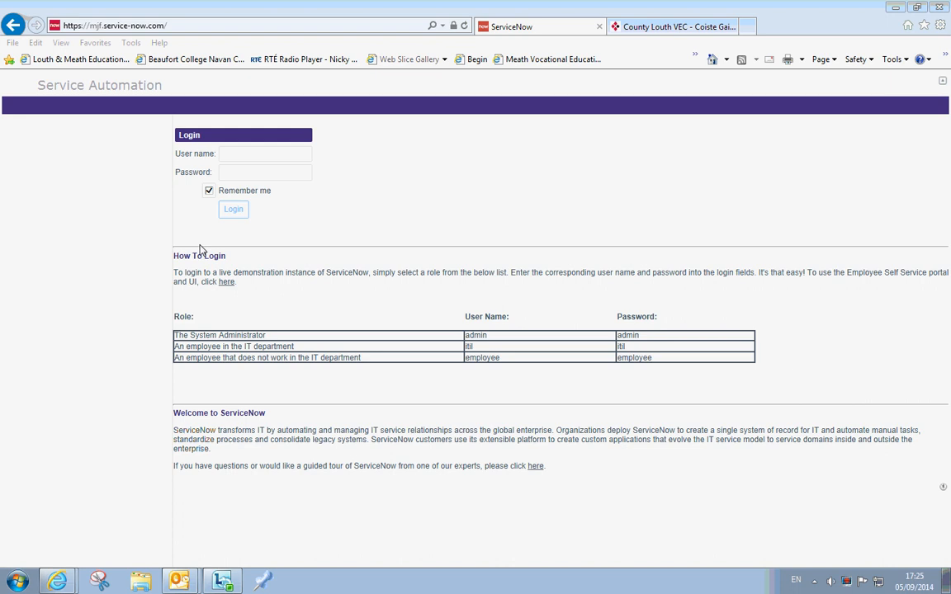
{"action": "mouse_move", "coordinate": [79, 192]}
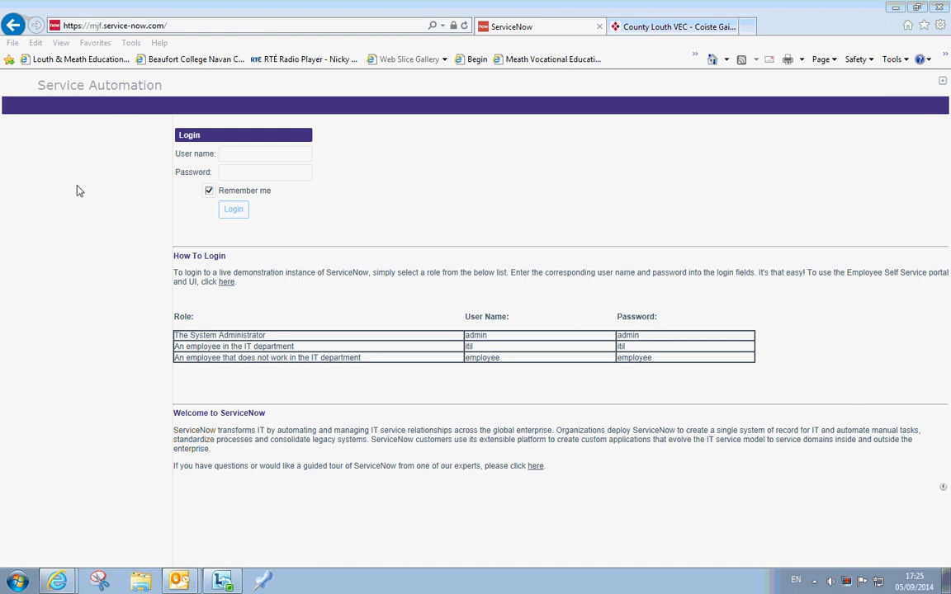
{"action": "mouse_move", "coordinate": [627, 164]}
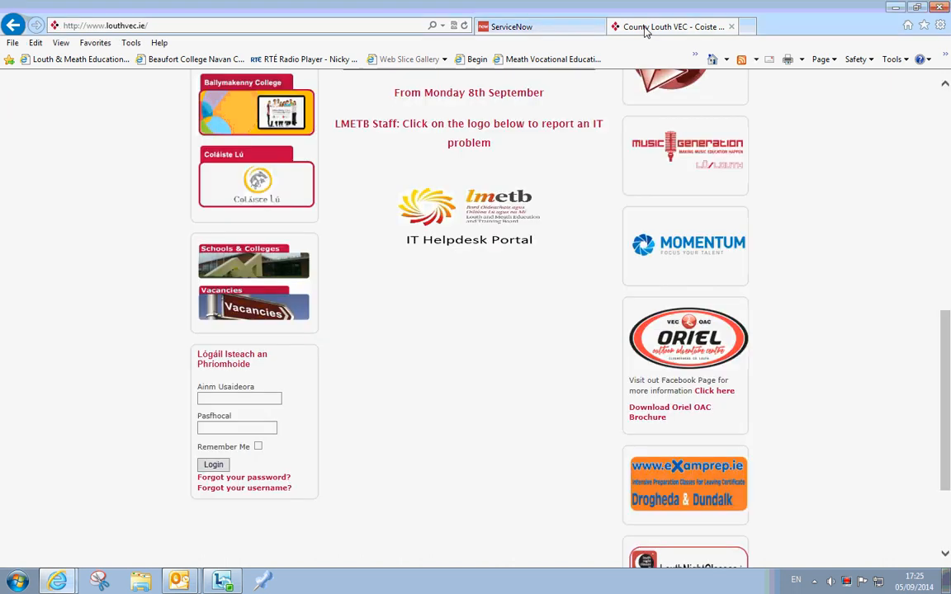
{"action": "mouse_move", "coordinate": [490, 254]}
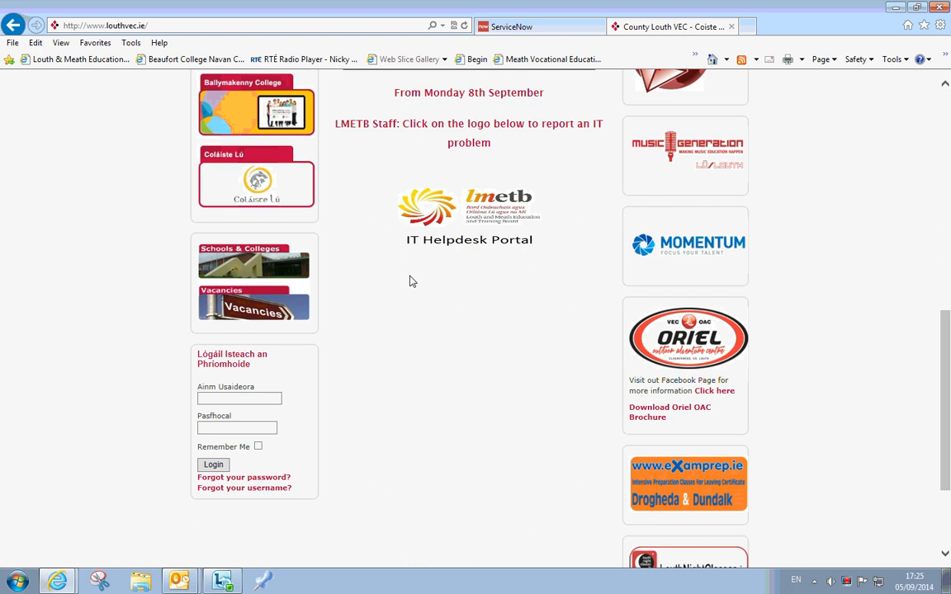
{"action": "mouse_move", "coordinate": [385, 229]}
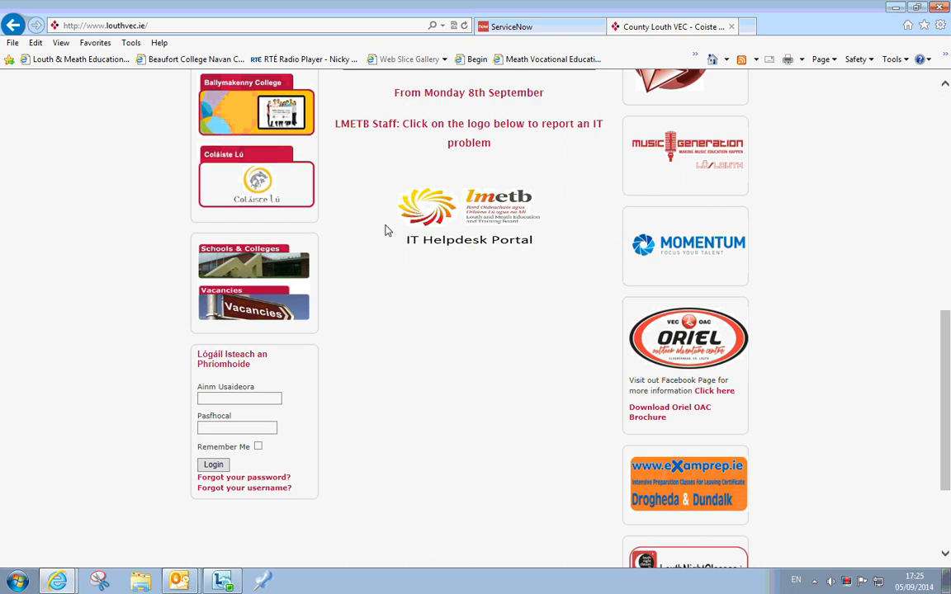
{"action": "mouse_move", "coordinate": [485, 279]}
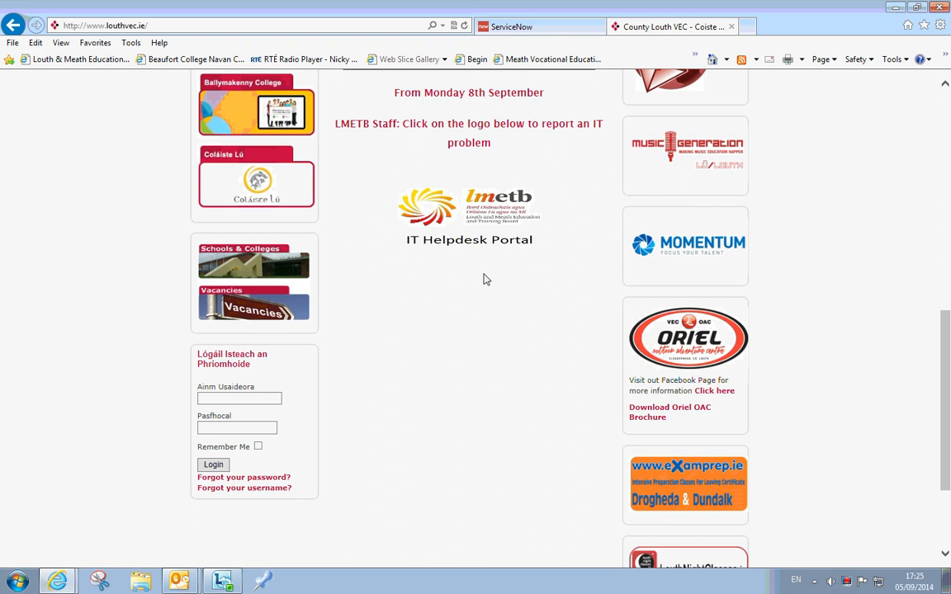
{"action": "mouse_move", "coordinate": [535, 223]}
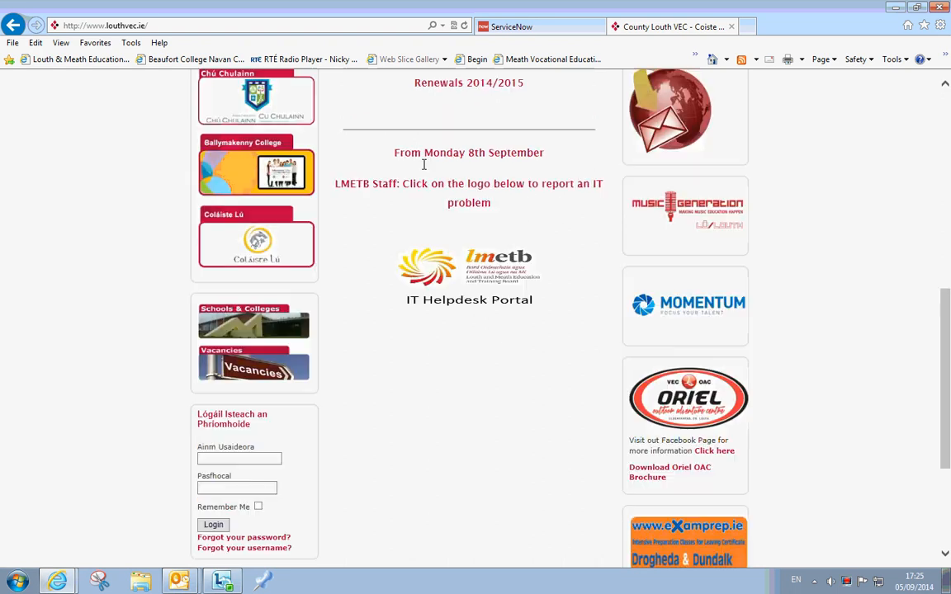
Step: Scroll the County Louth VEC homepage up toward the LMETB IT Helpdesk Portal notice
{"action": "scroll", "scroll_direction": "up", "scroll_amount": 3}
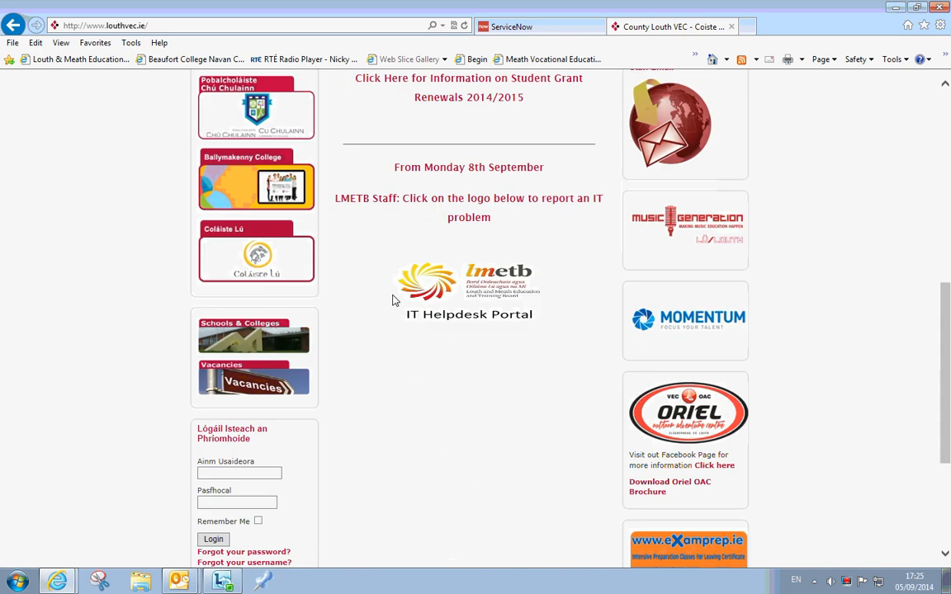
{"action": "mouse_move", "coordinate": [472, 382]}
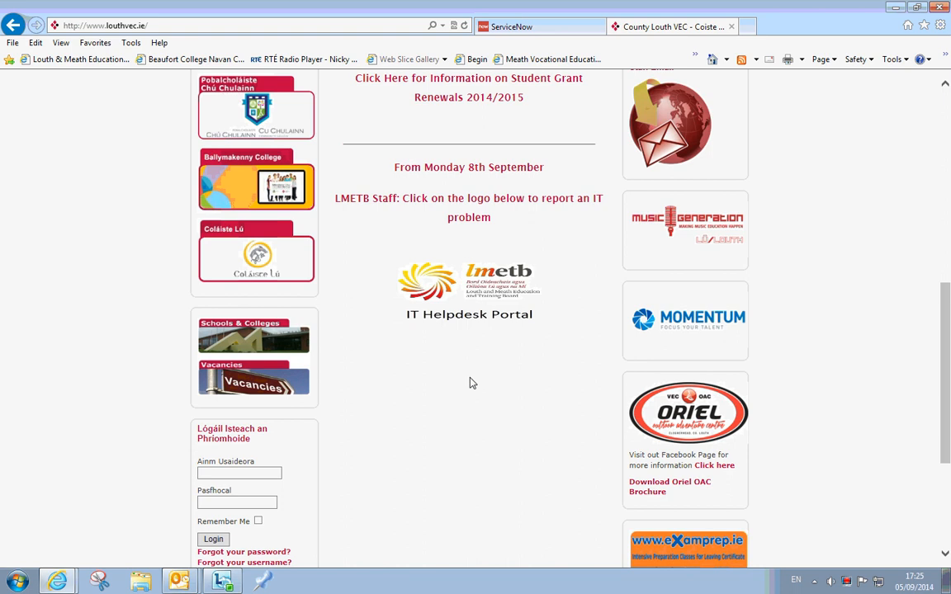
{"action": "mouse_move", "coordinate": [449, 401]}
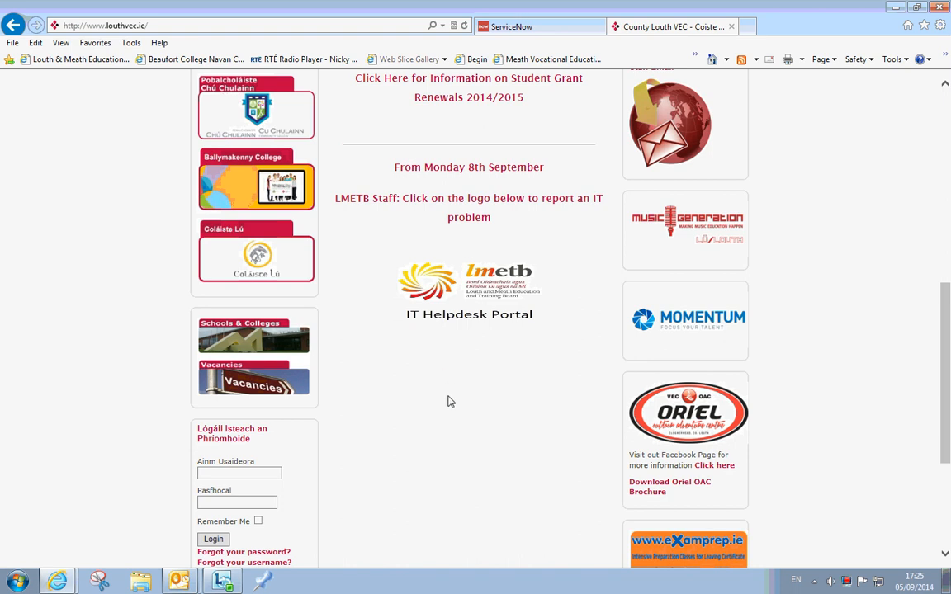
{"action": "mouse_move", "coordinate": [383, 282]}
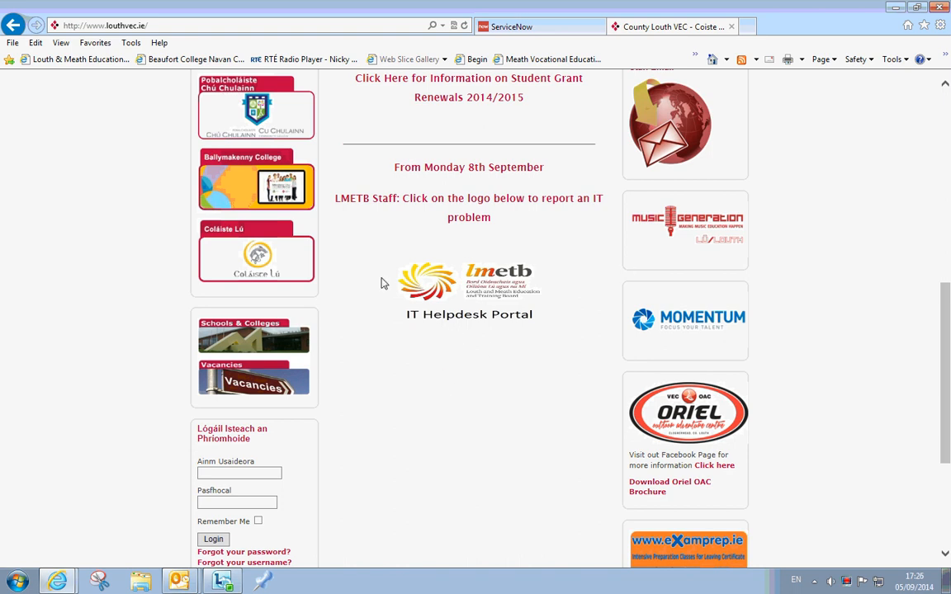
{"action": "mouse_move", "coordinate": [465, 310]}
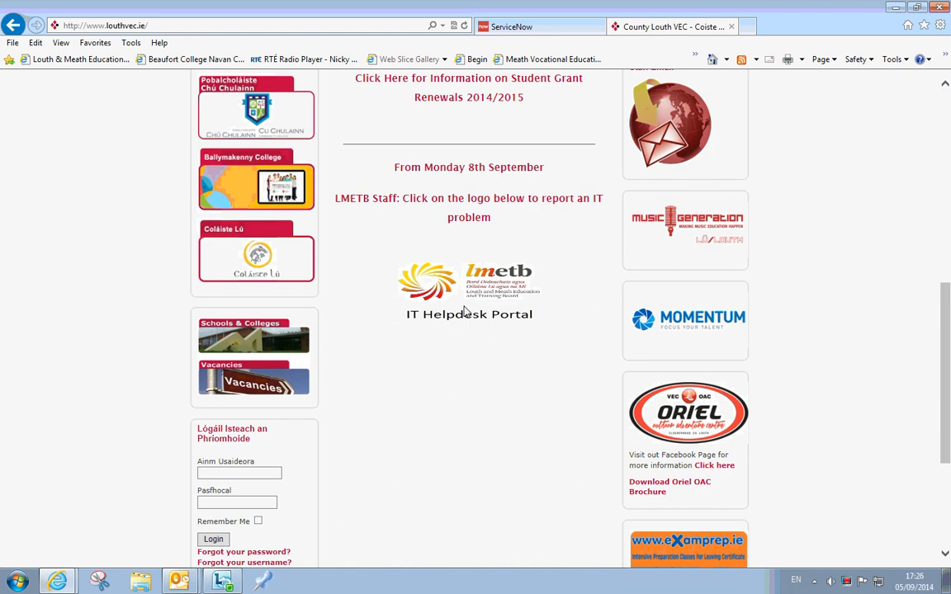
{"action": "mouse_move", "coordinate": [566, 33]}
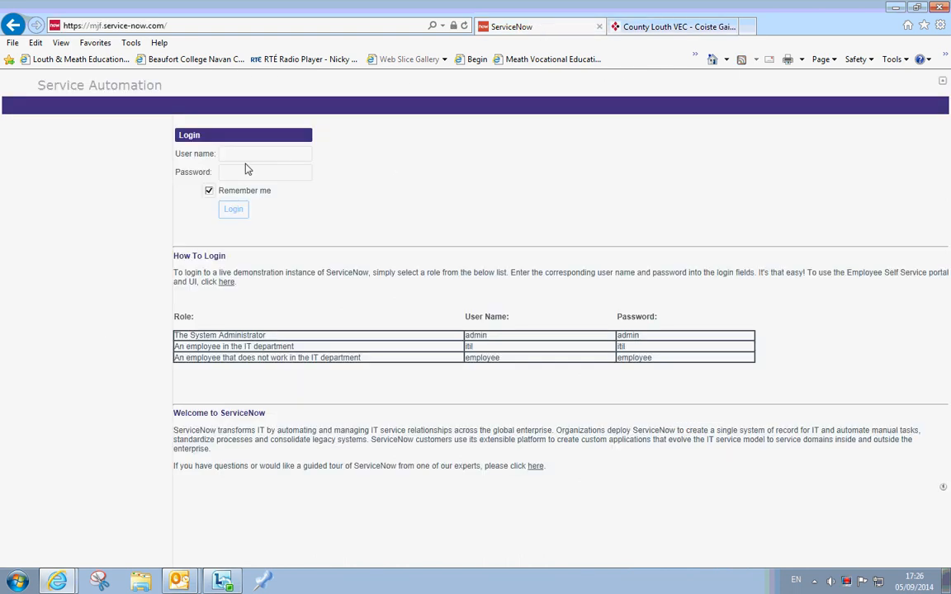
{"action": "left_click", "coordinate": [265, 153]}
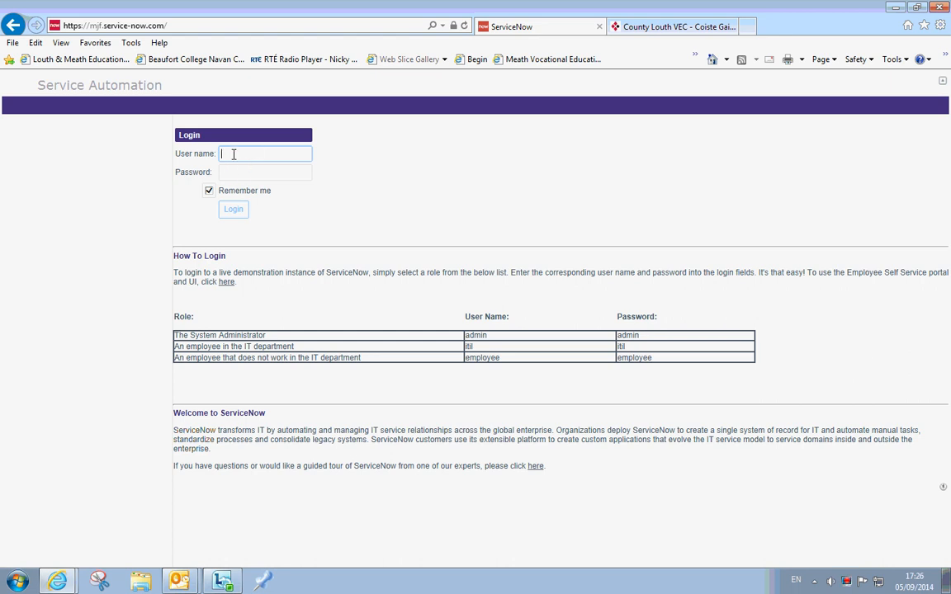
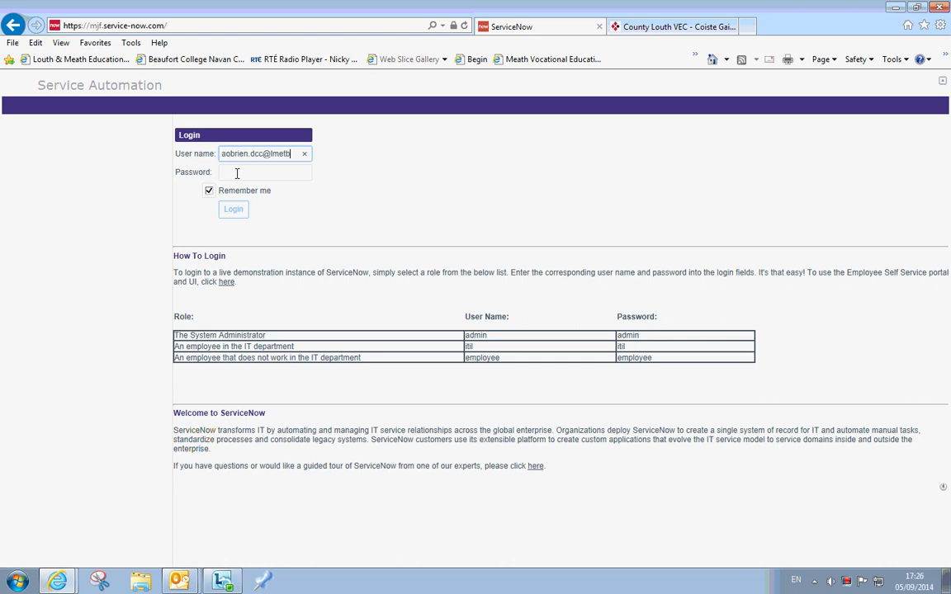
{"action": "left_click", "coordinate": [264, 172]}
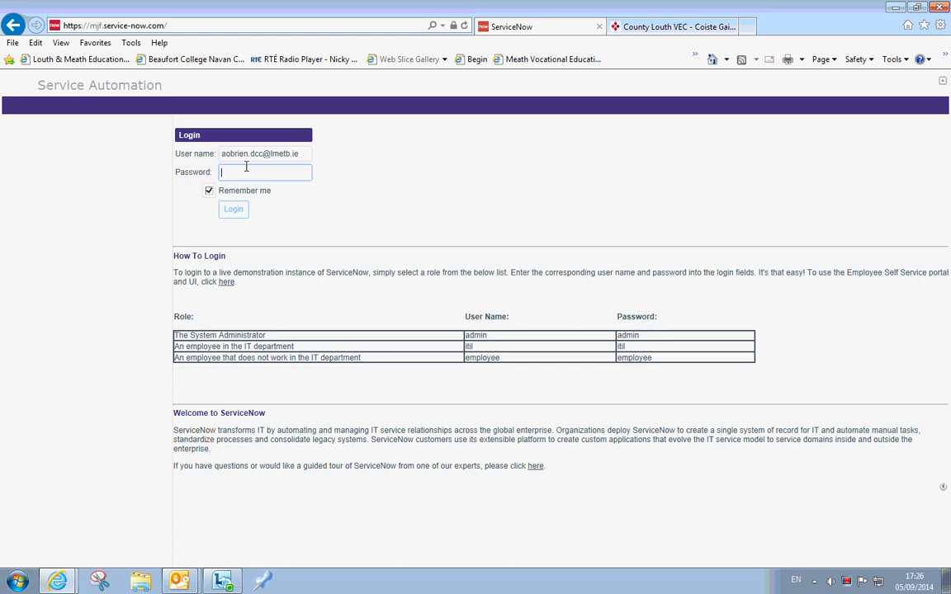
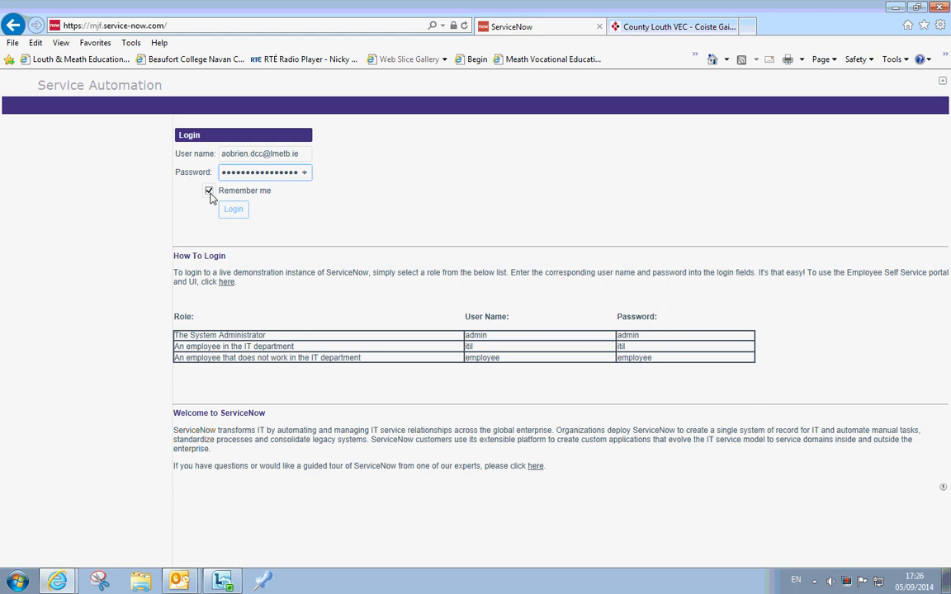
{"action": "mouse_move", "coordinate": [235, 211]}
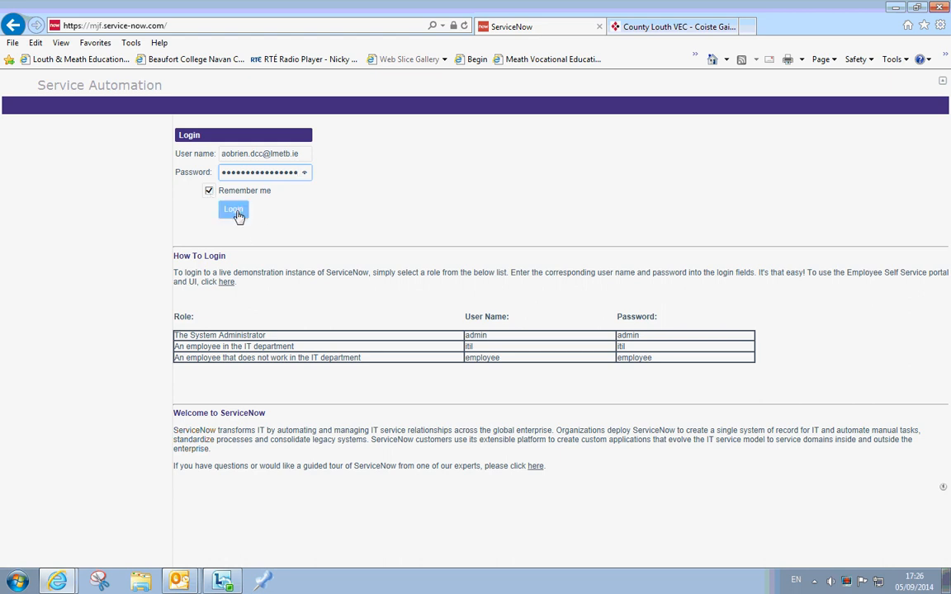
{"action": "left_click", "coordinate": [233, 212]}
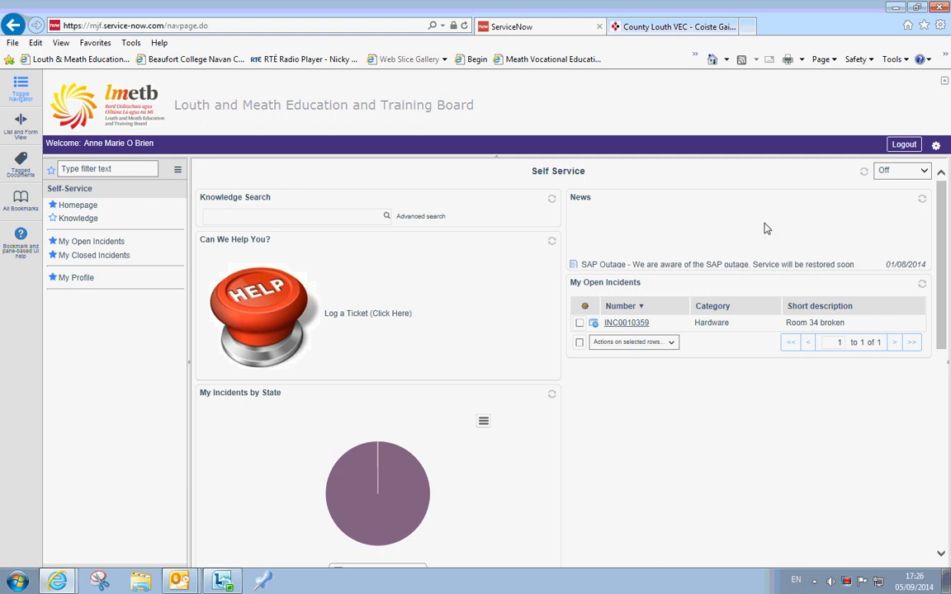
{"action": "mouse_move", "coordinate": [683, 225]}
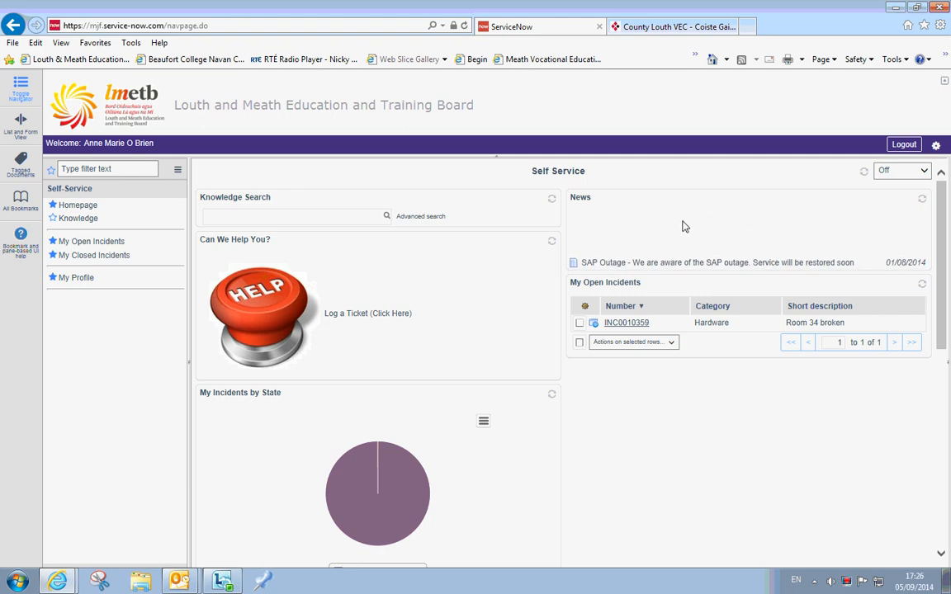
{"action": "mouse_move", "coordinate": [690, 222]}
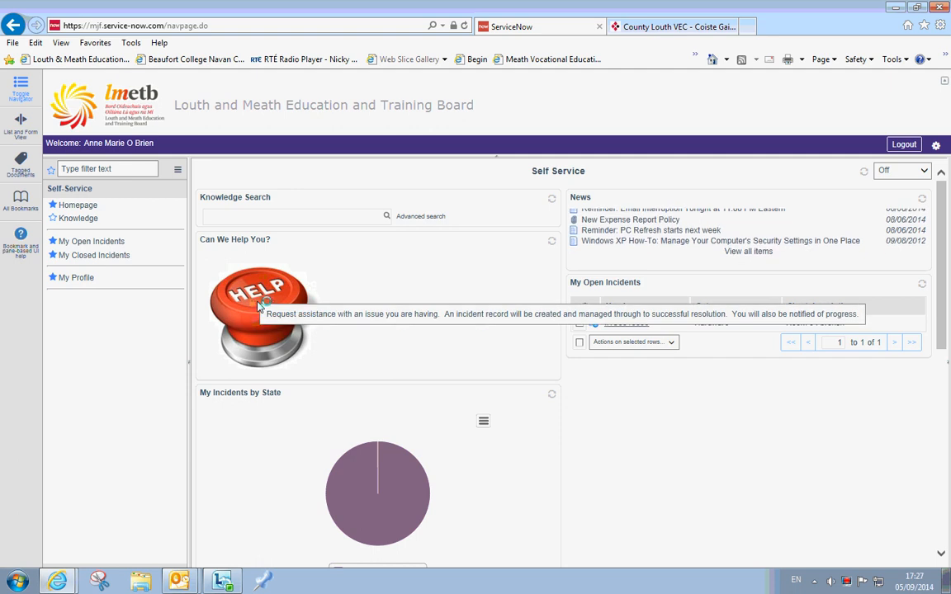
{"action": "mouse_move", "coordinate": [376, 320]}
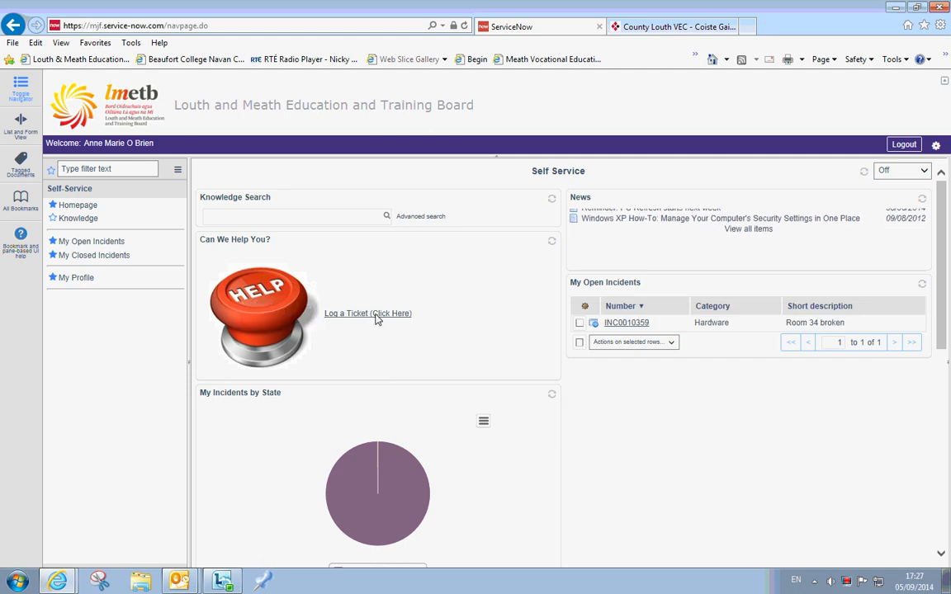
Step: Start a new ticket categorised as Printer with the Paper Jam subcategory
{"action": "left_click", "coordinate": [367, 314]}
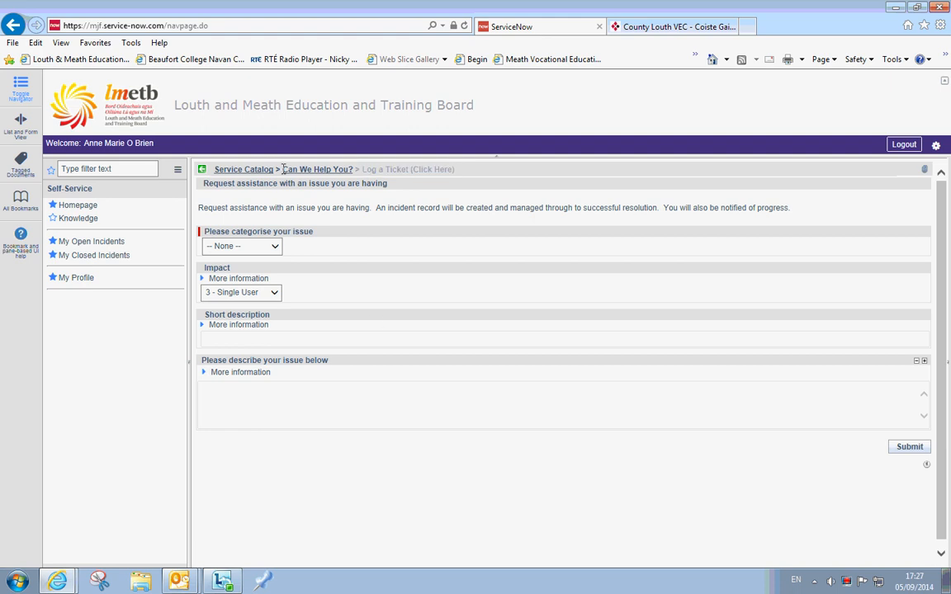
{"action": "mouse_move", "coordinate": [435, 275]}
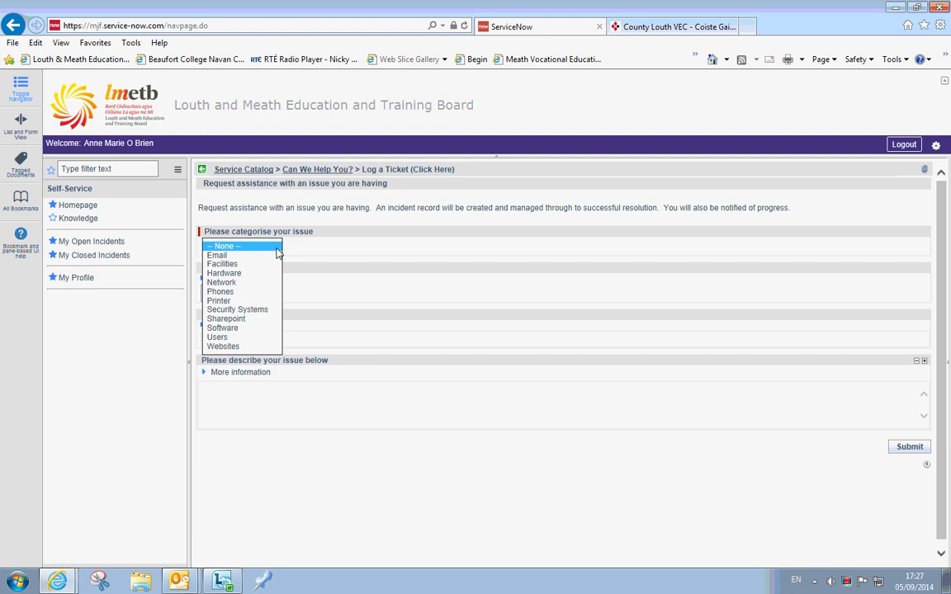
{"action": "mouse_move", "coordinate": [262, 271]}
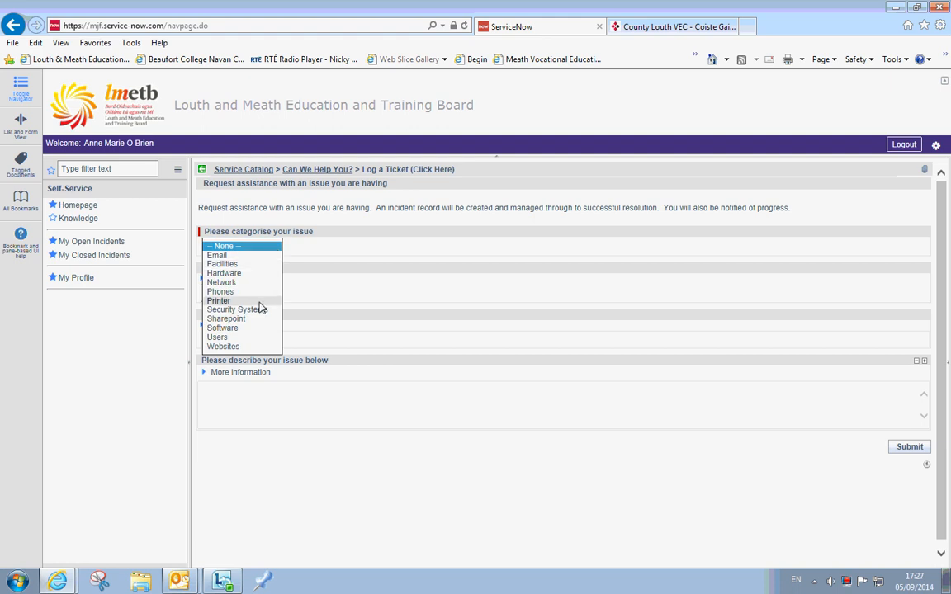
{"action": "left_click", "coordinate": [217, 300]}
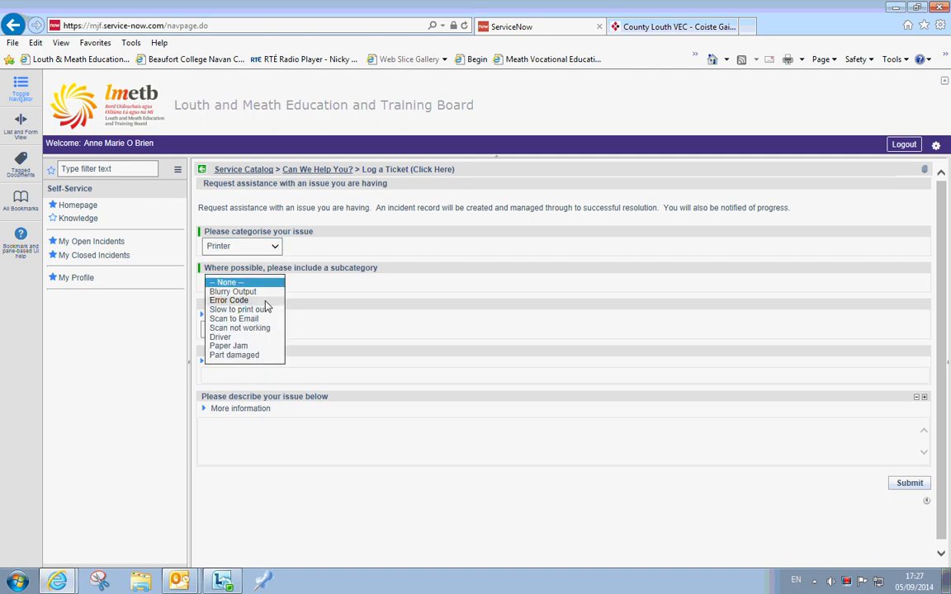
{"action": "mouse_move", "coordinate": [238, 355]}
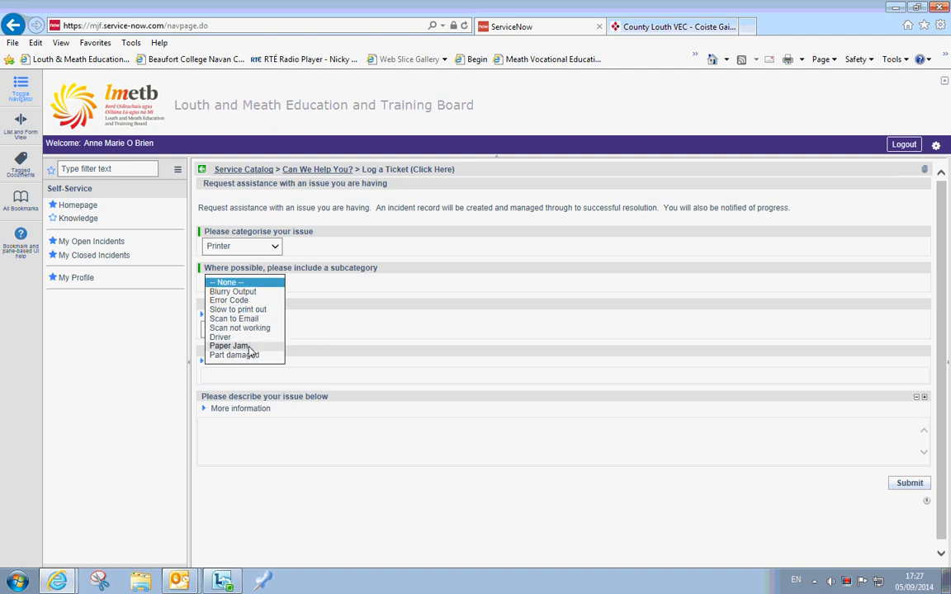
{"action": "left_click", "coordinate": [229, 347]}
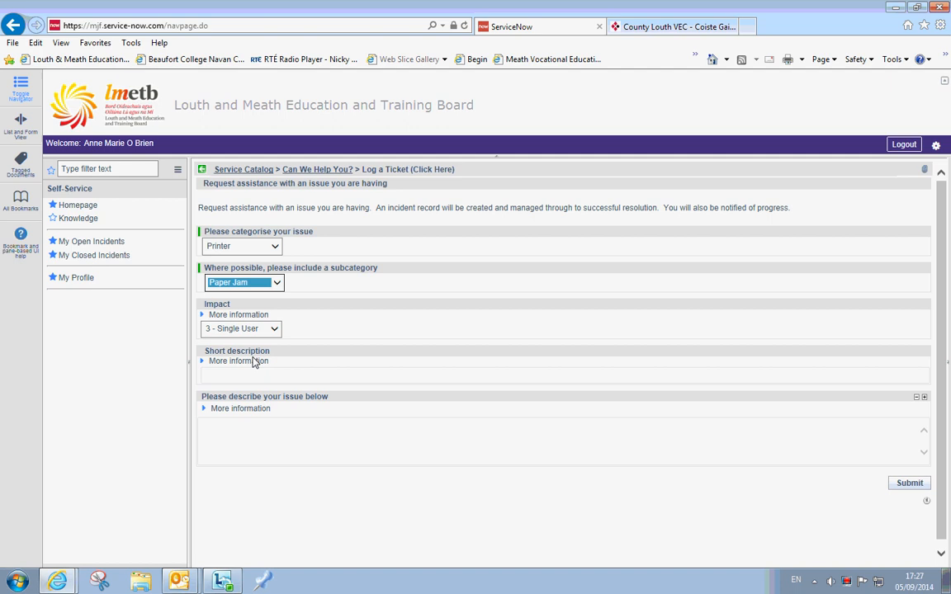
{"action": "mouse_move", "coordinate": [284, 365]}
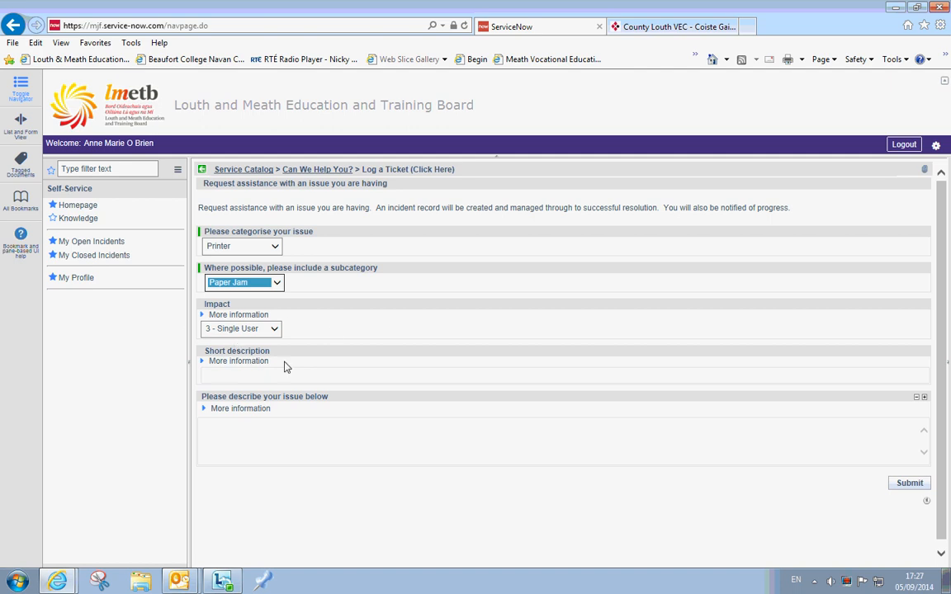
Step: Set Impact to 1 - Entire Site and short description 'Photocopier broken in Room B1'
{"action": "left_click", "coordinate": [240, 328]}
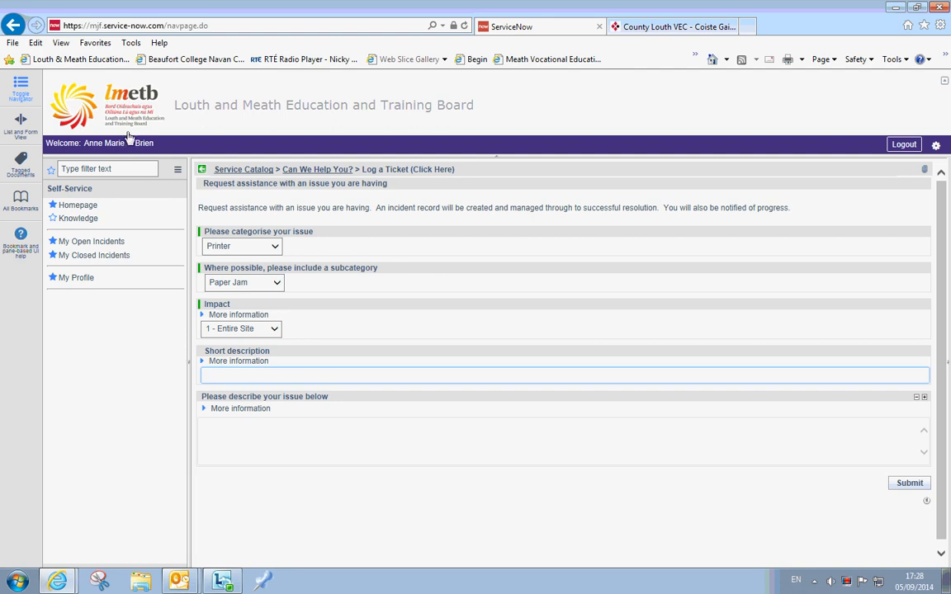
{"action": "mouse_move", "coordinate": [132, 142]}
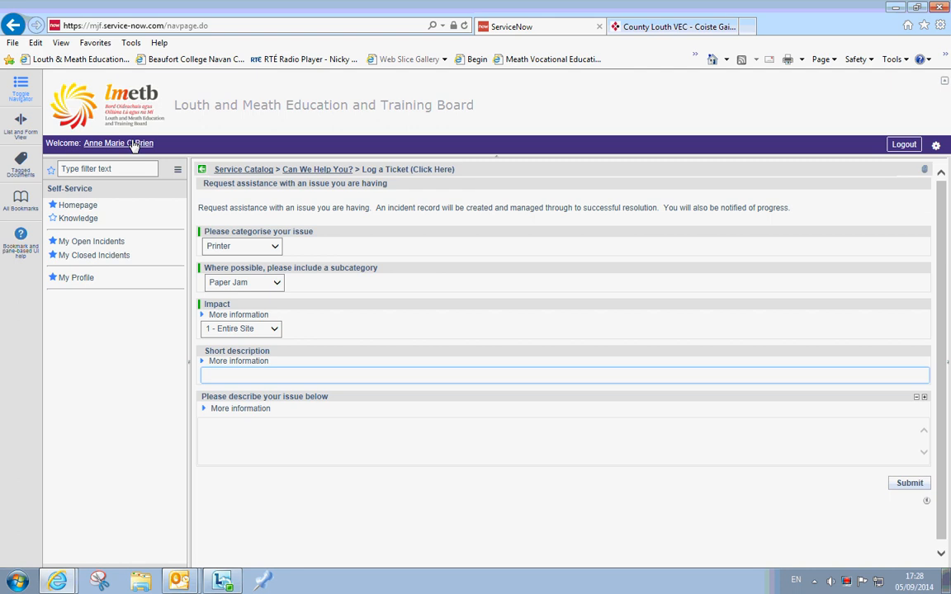
{"action": "mouse_move", "coordinate": [197, 152]}
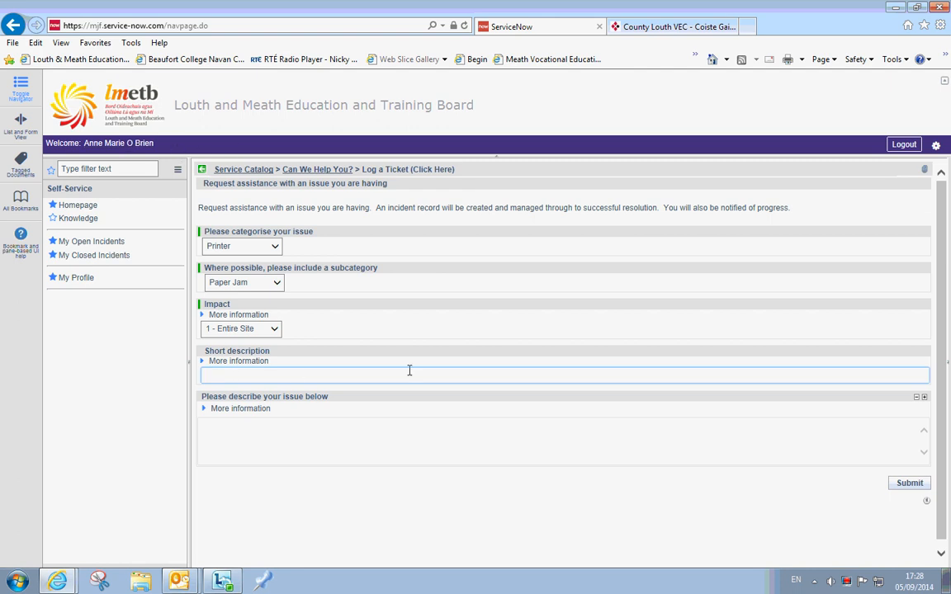
{"action": "left_click", "coordinate": [238, 376]}
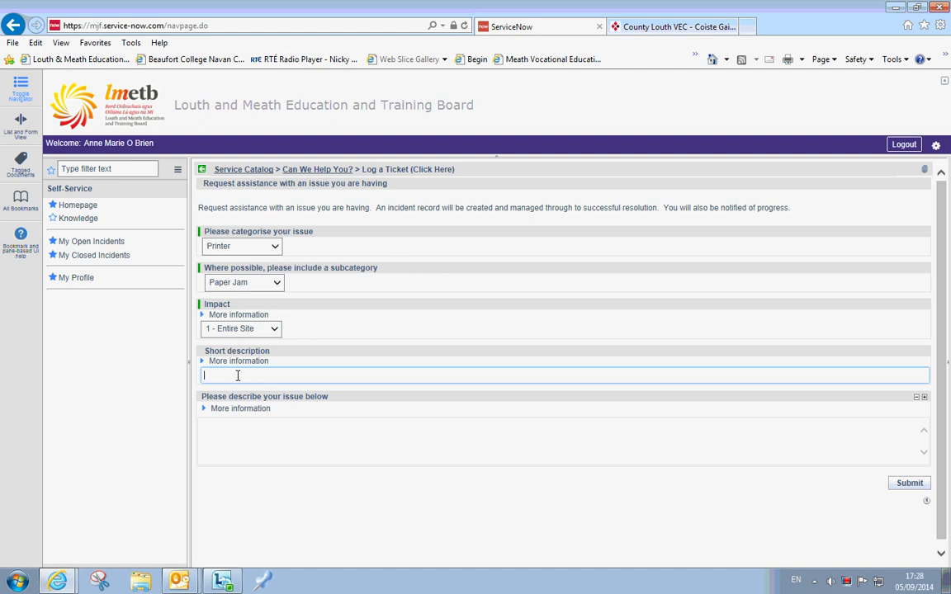
{"action": "mouse_move", "coordinate": [241, 410]}
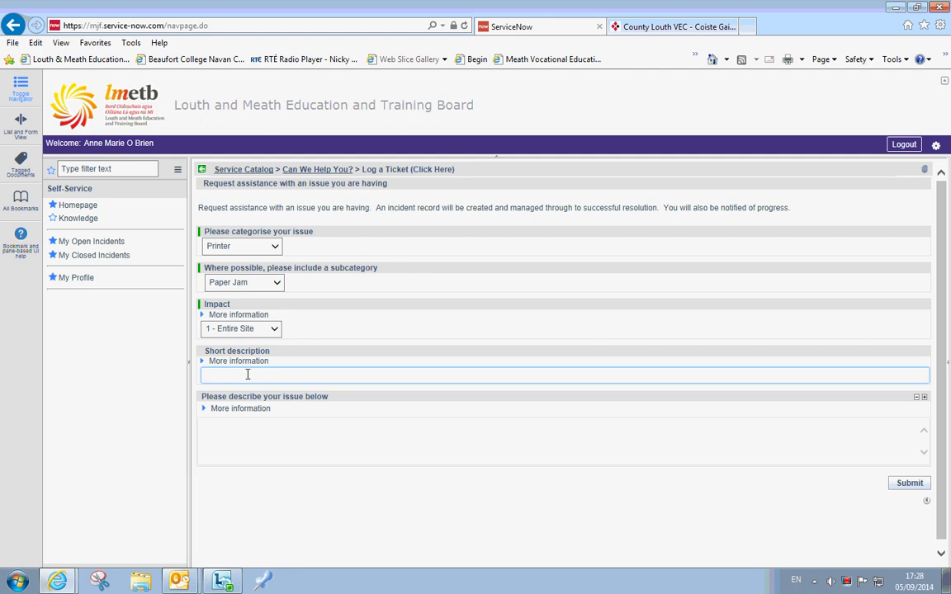
{"action": "type", "text": "Photo"}
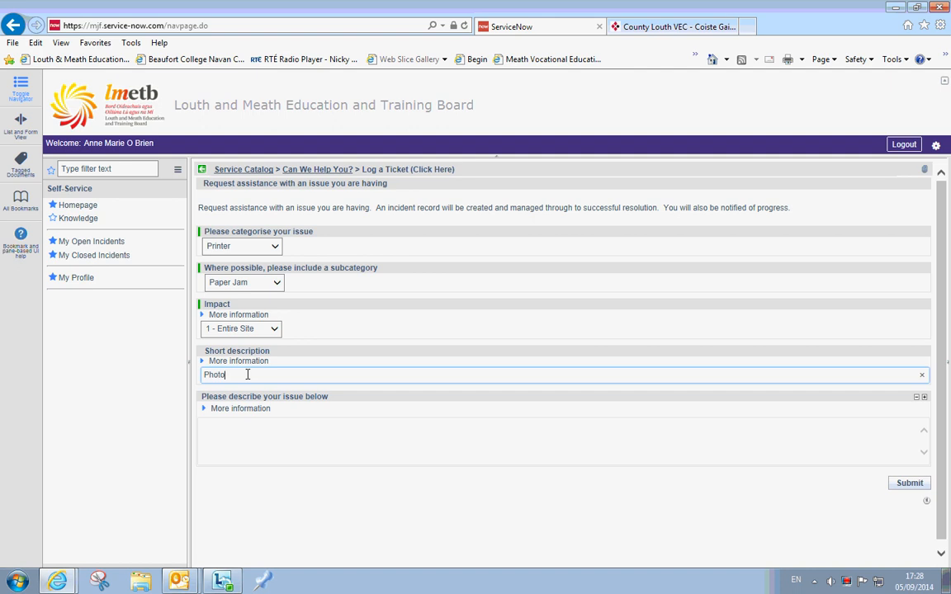
{"action": "type", "text": "copier broken in Room"}
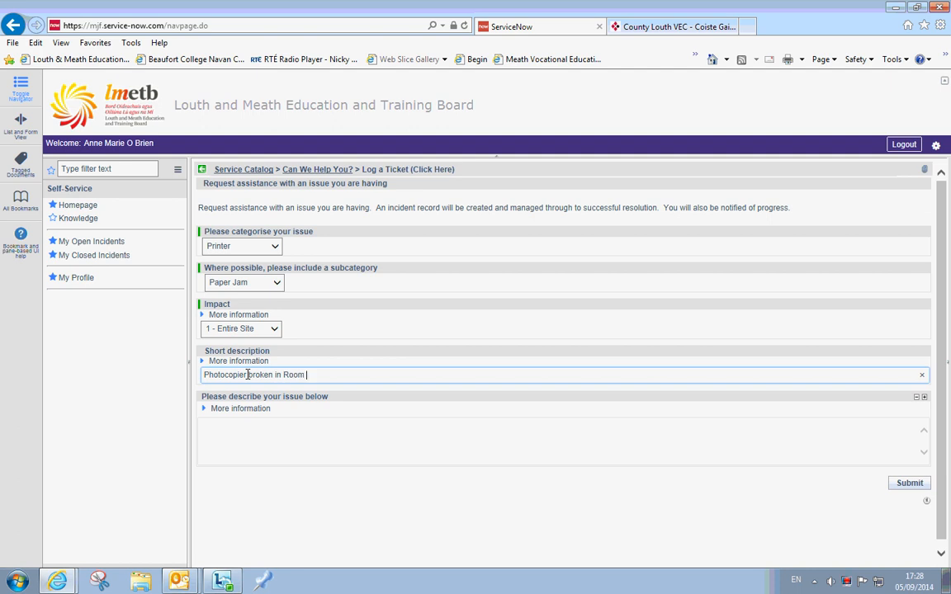
{"action": "type", "text": "B1"}
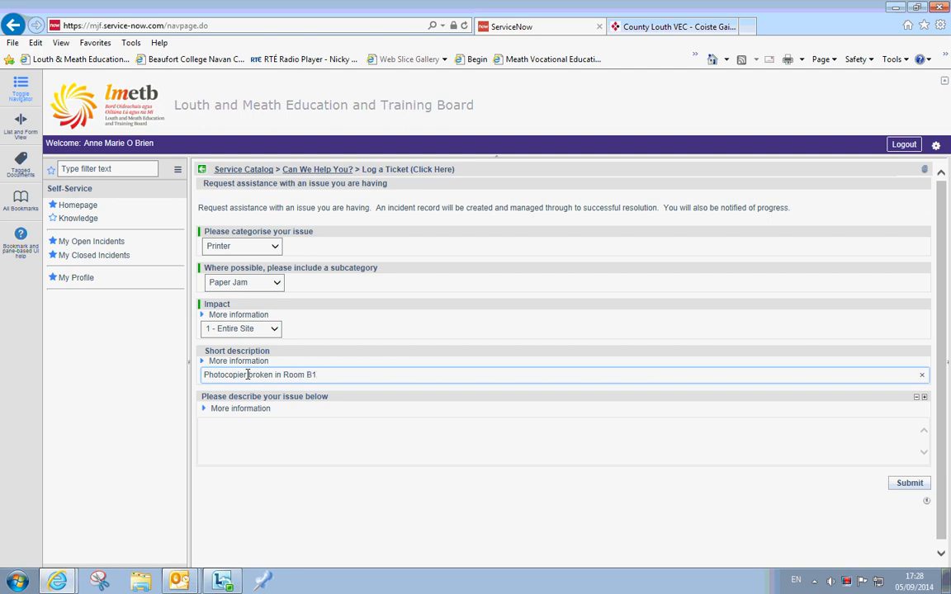
{"action": "left_click", "coordinate": [250, 442]}
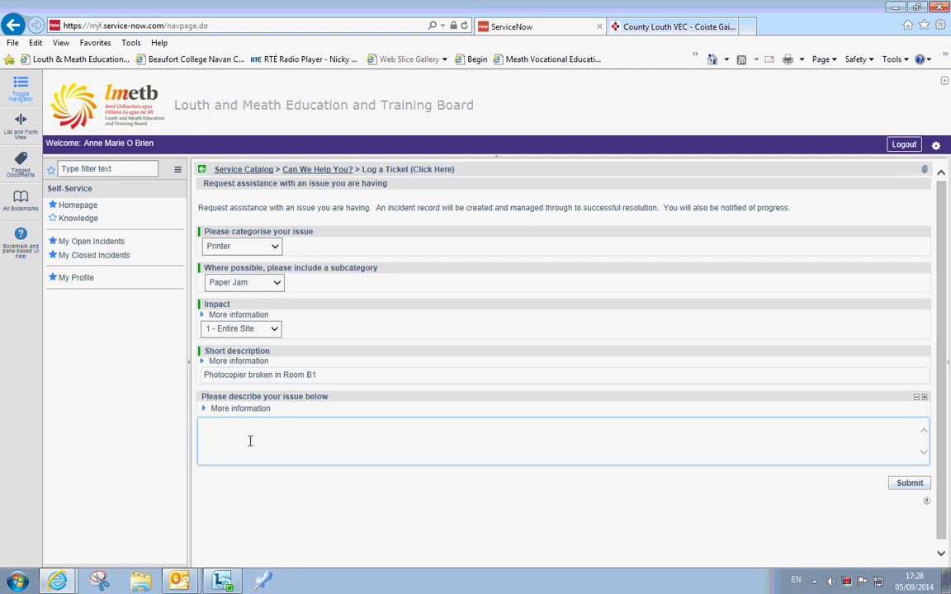
Step: Describe the issue as 'There is a jam on the copier and we cannot print'
{"action": "type", "text": "There"}
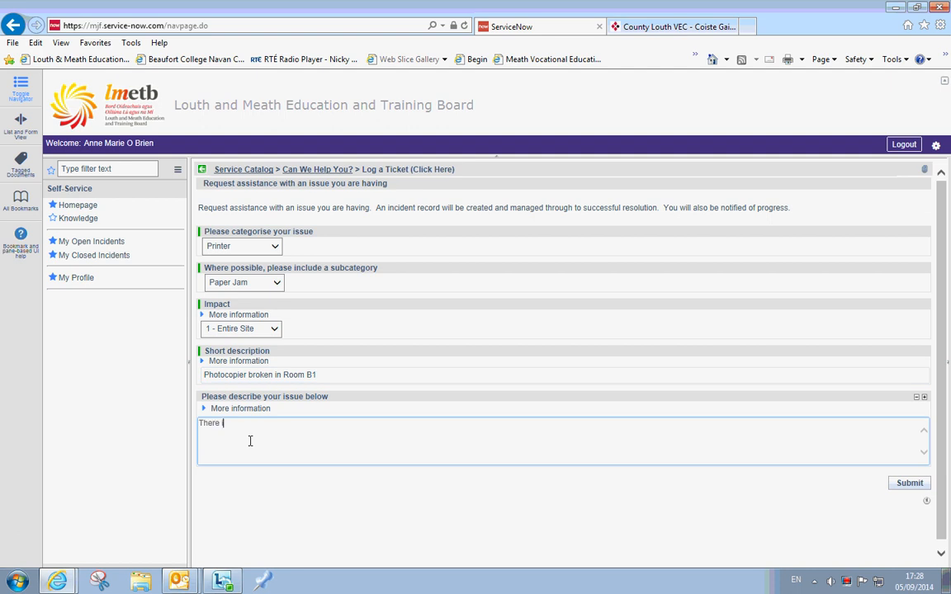
{"action": "type", "text": "is a jam o"}
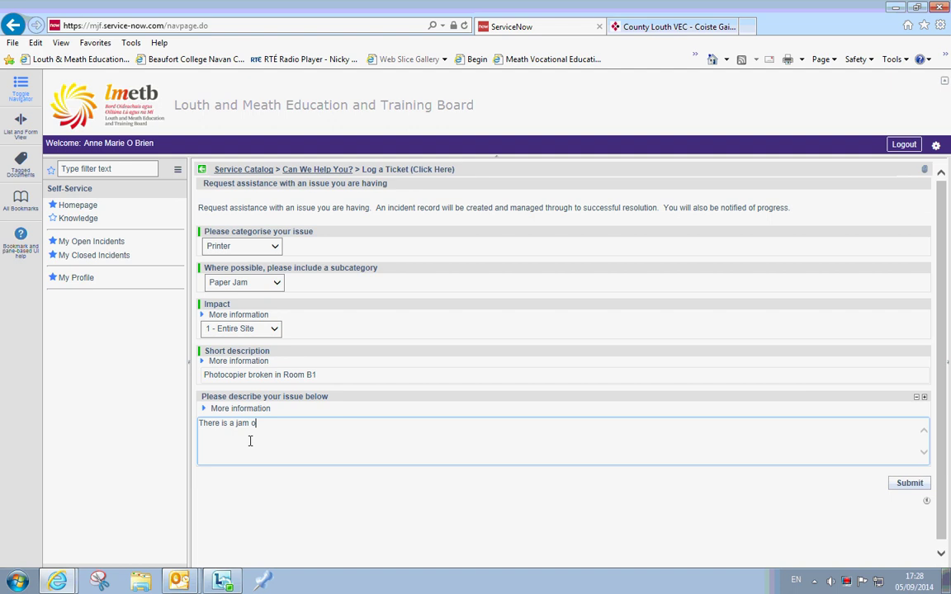
{"action": "type", "text": "n the copi"}
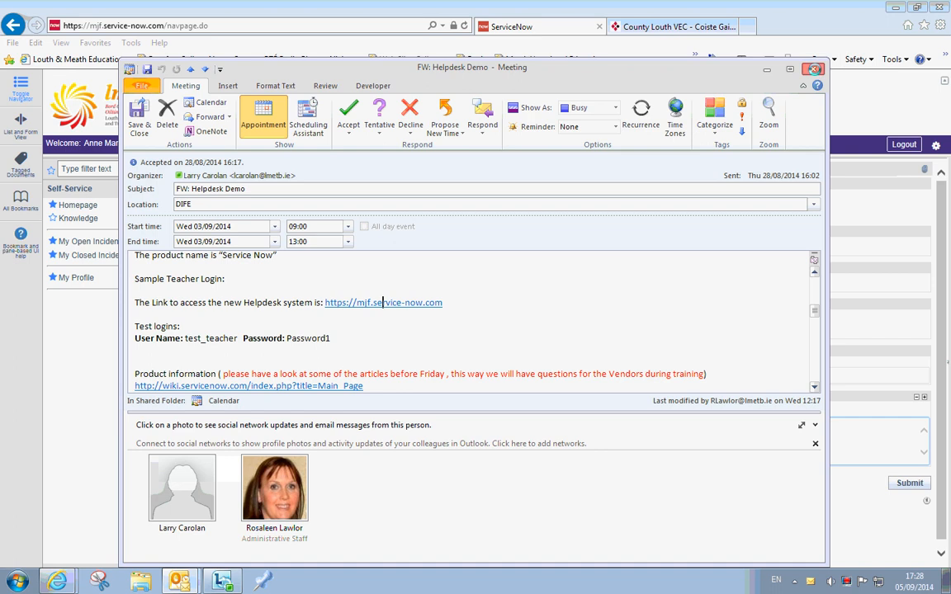
{"action": "type", "text": "There is a jam on the copier and we cannot print"}
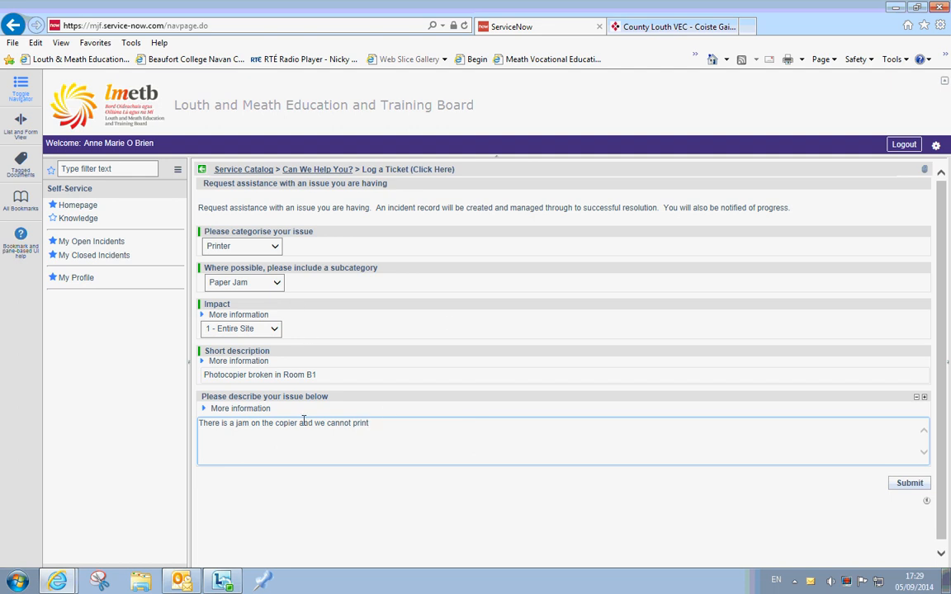
{"action": "mouse_move", "coordinate": [806, 353]}
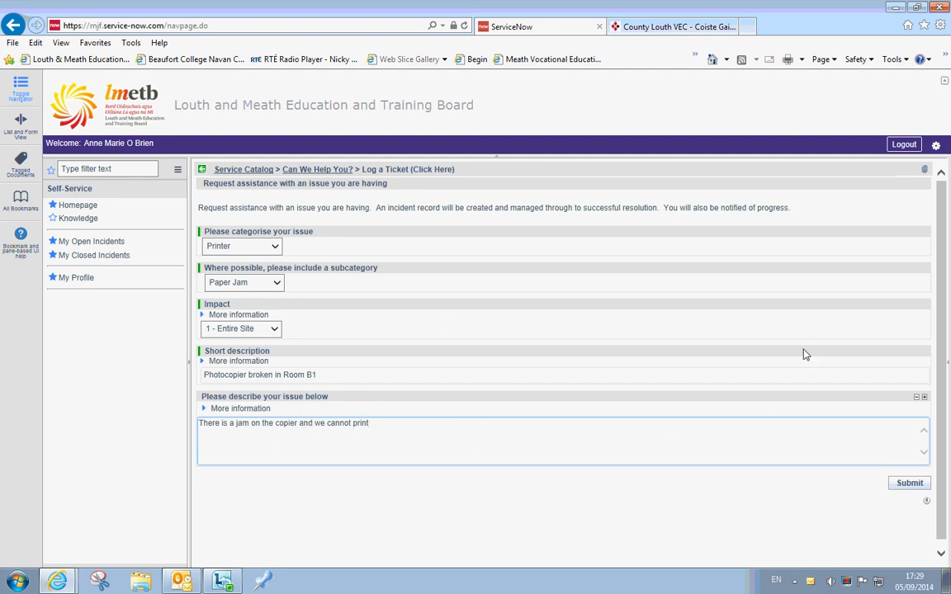
{"action": "mouse_move", "coordinate": [911, 170]}
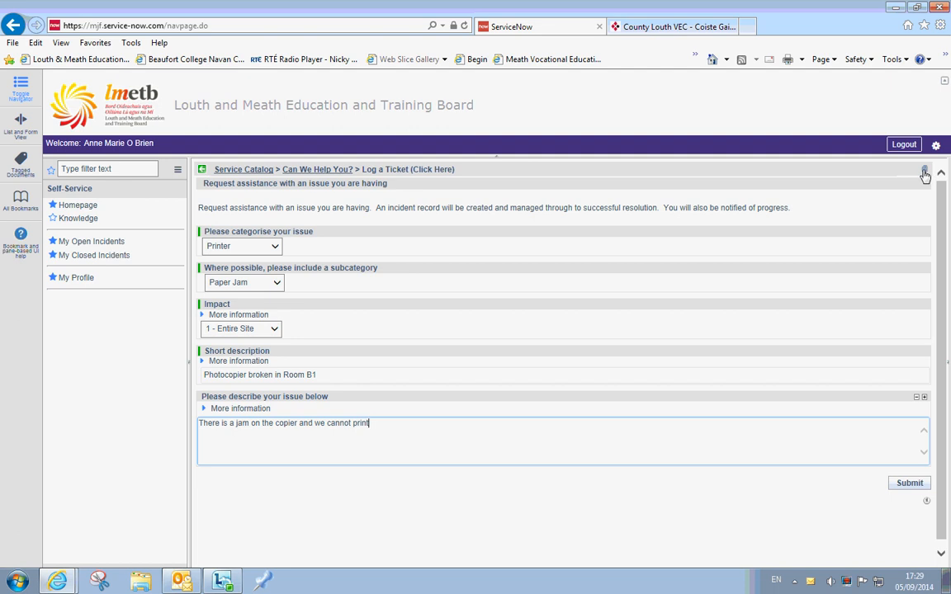
{"action": "mouse_move", "coordinate": [891, 176]}
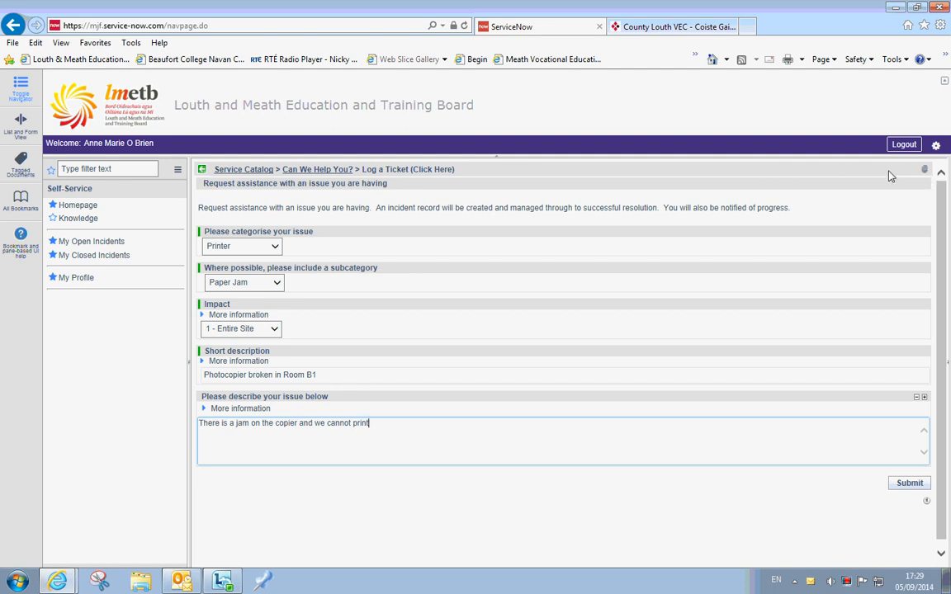
{"action": "mouse_move", "coordinate": [769, 171]}
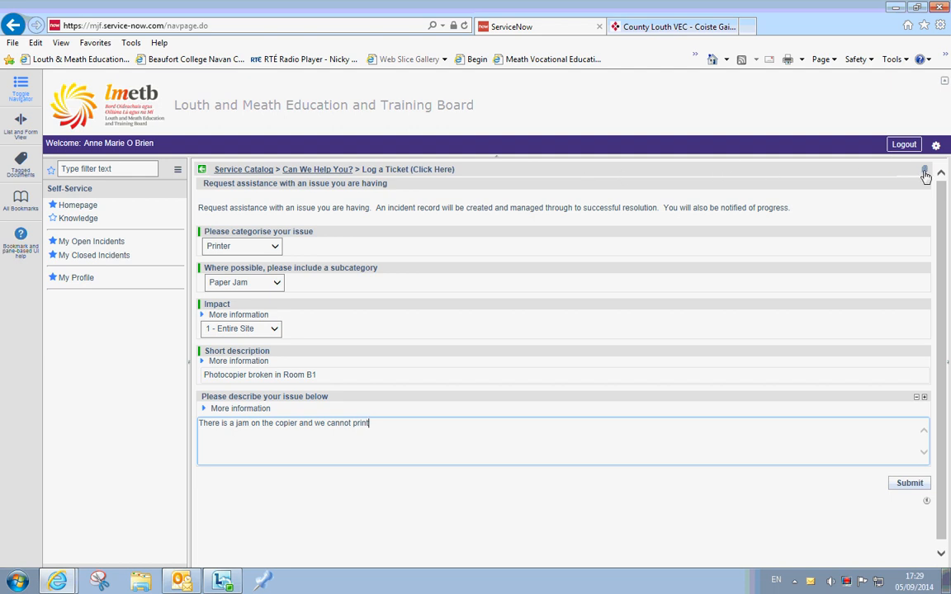
Step: Attach '2014-15 new Tech support Schedule.docx' from Documents to the ticket
{"action": "left_click", "coordinate": [911, 173]}
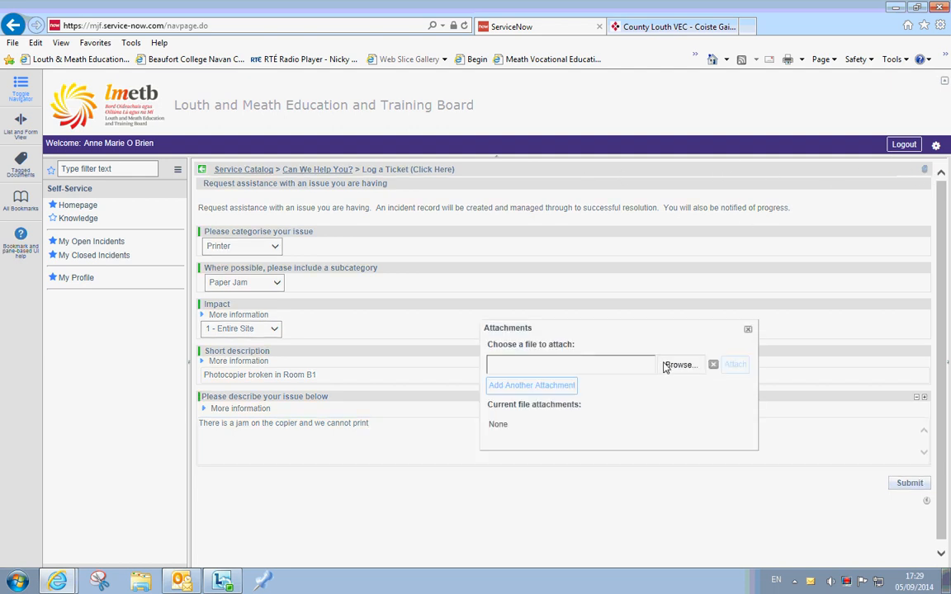
{"action": "left_click", "coordinate": [680, 365]}
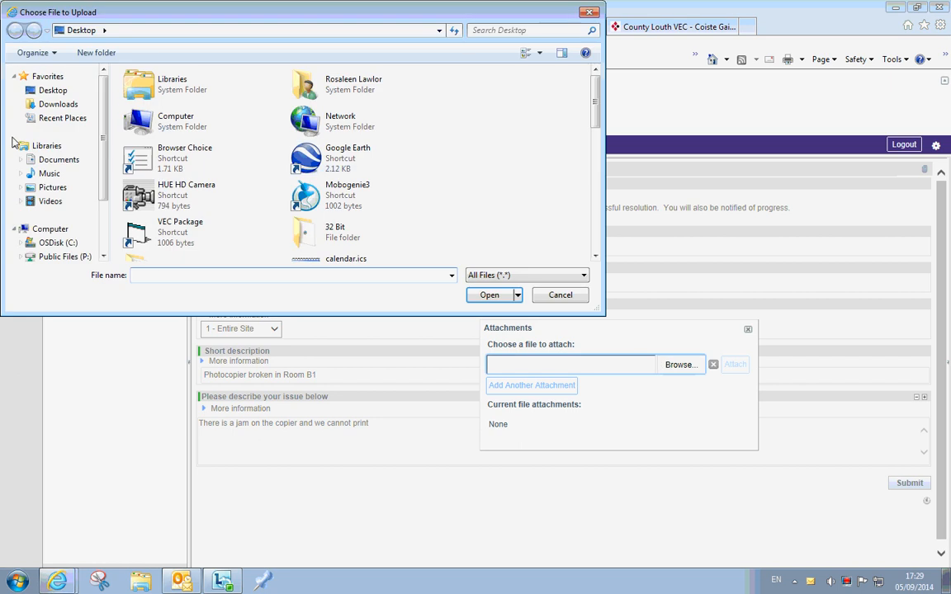
{"action": "mouse_move", "coordinate": [70, 173]}
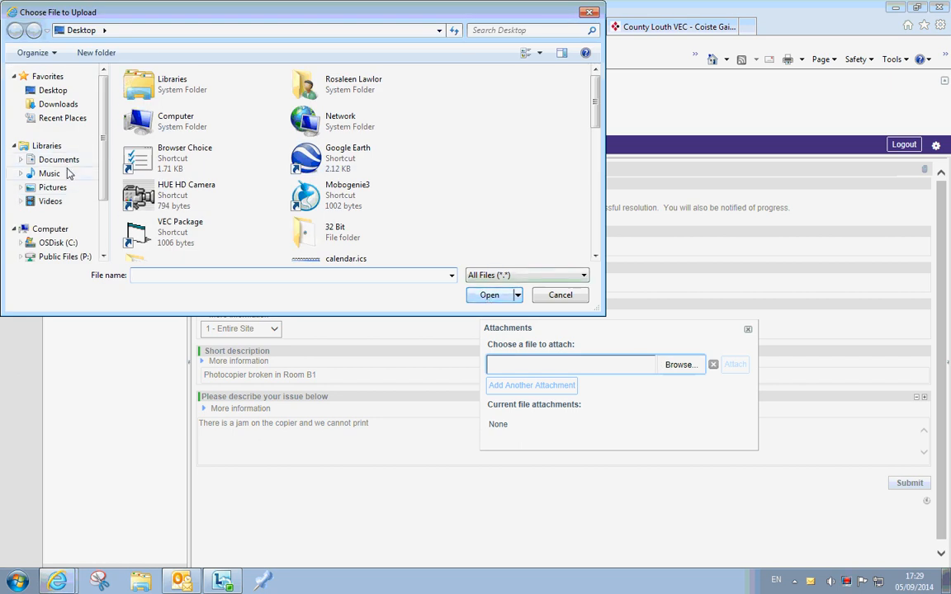
{"action": "left_click", "coordinate": [56, 158]}
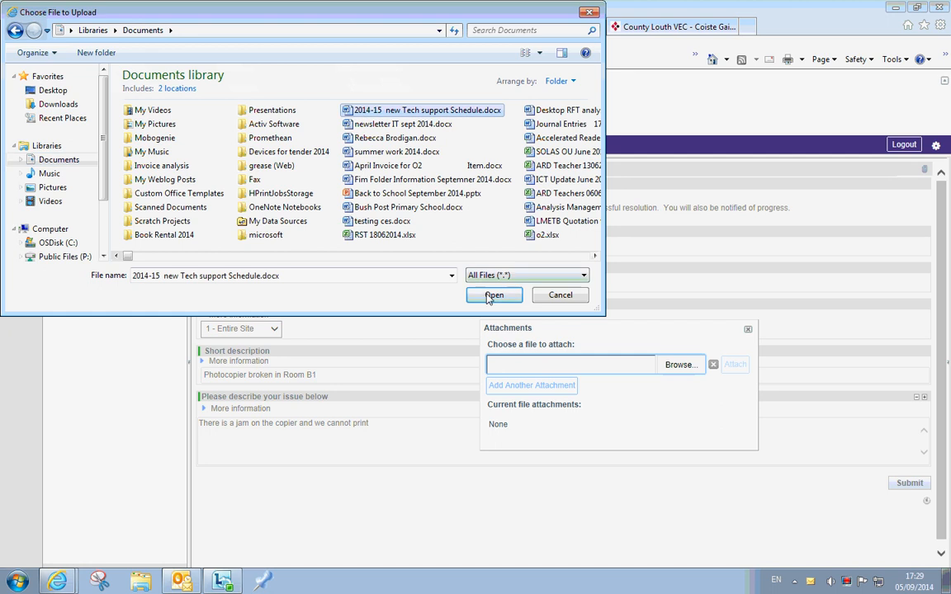
{"action": "left_click", "coordinate": [494, 294]}
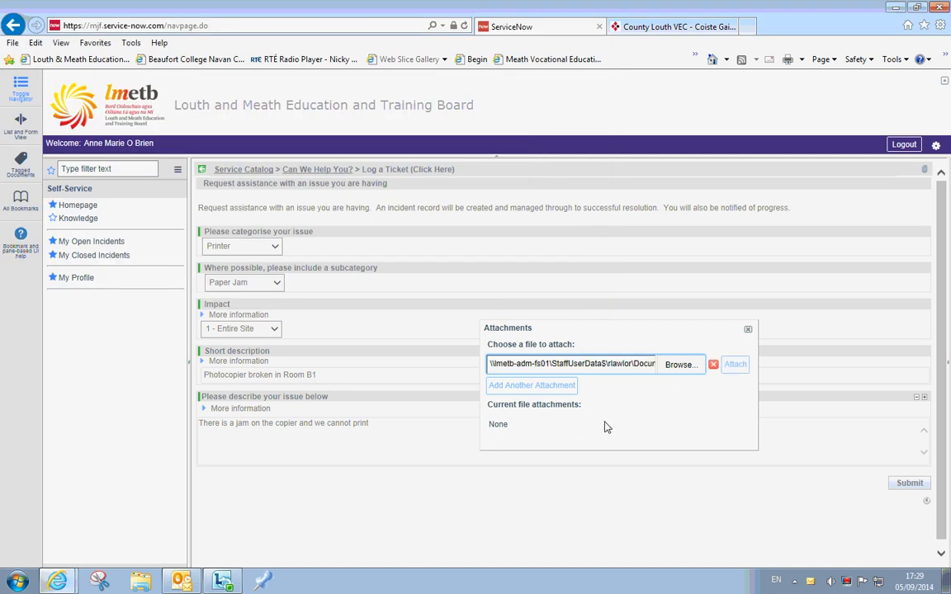
{"action": "left_click", "coordinate": [735, 364]}
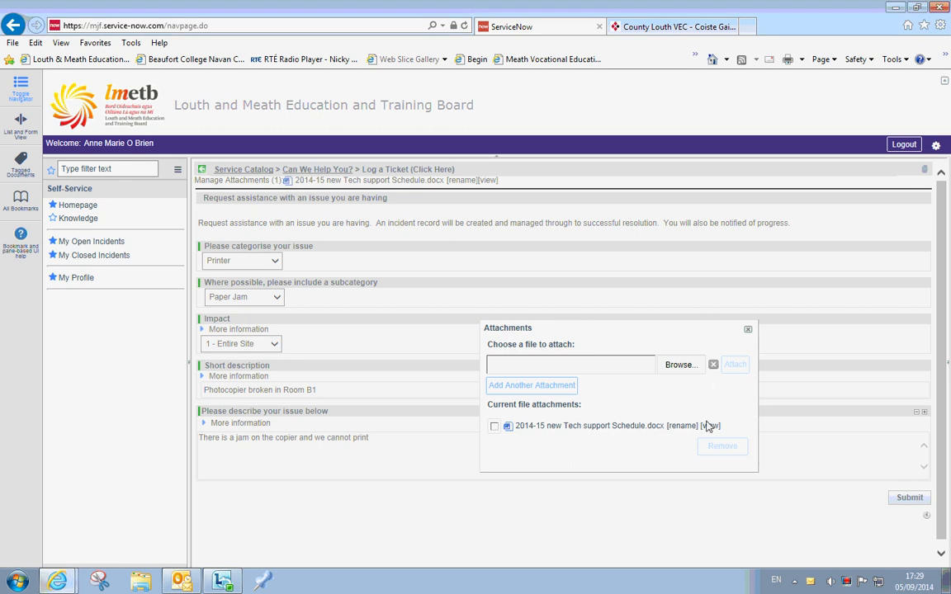
Step: Close the attachments panel and submit the Room B1 photocopier paper-jam ticket
{"action": "left_click", "coordinate": [749, 329]}
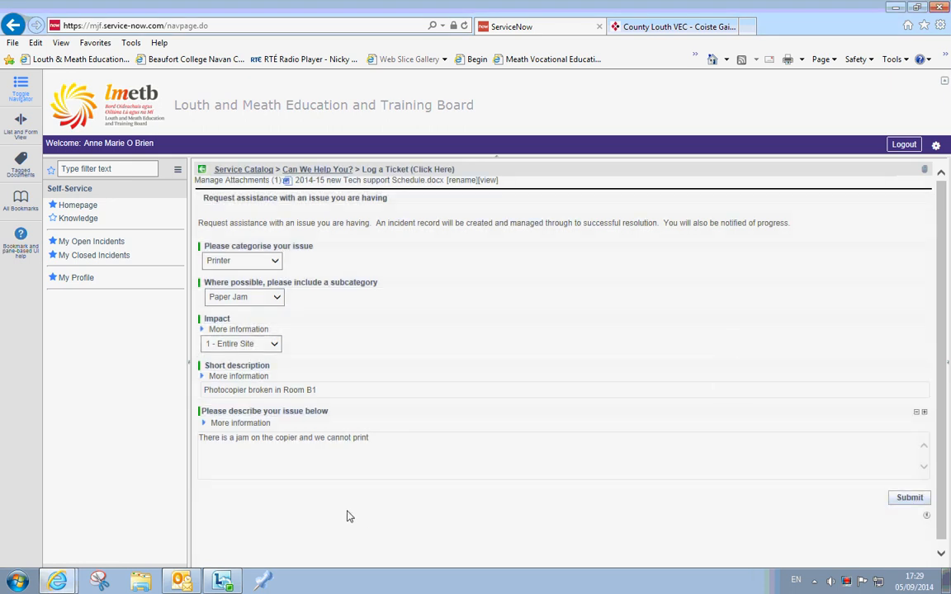
{"action": "mouse_move", "coordinate": [390, 213]}
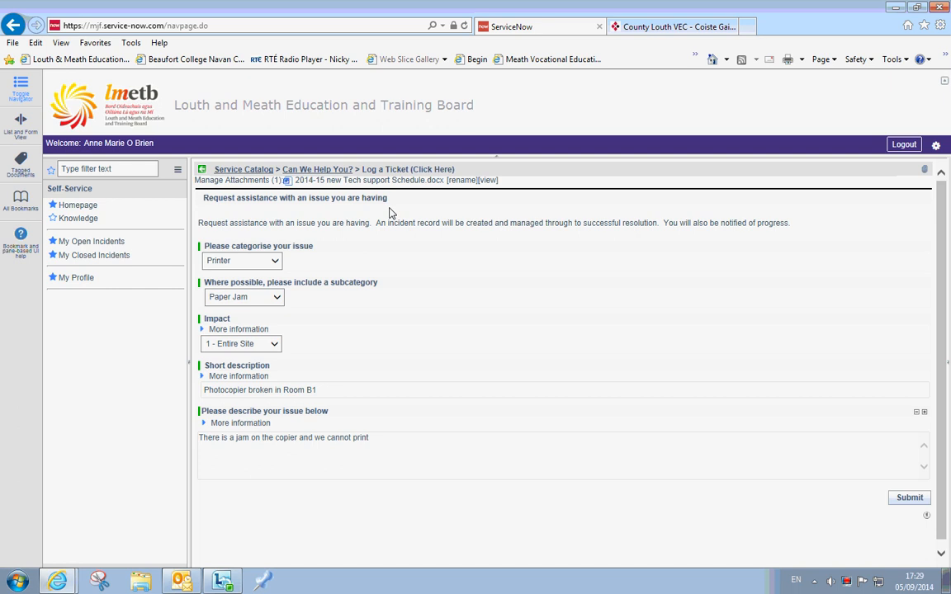
{"action": "mouse_move", "coordinate": [340, 183]}
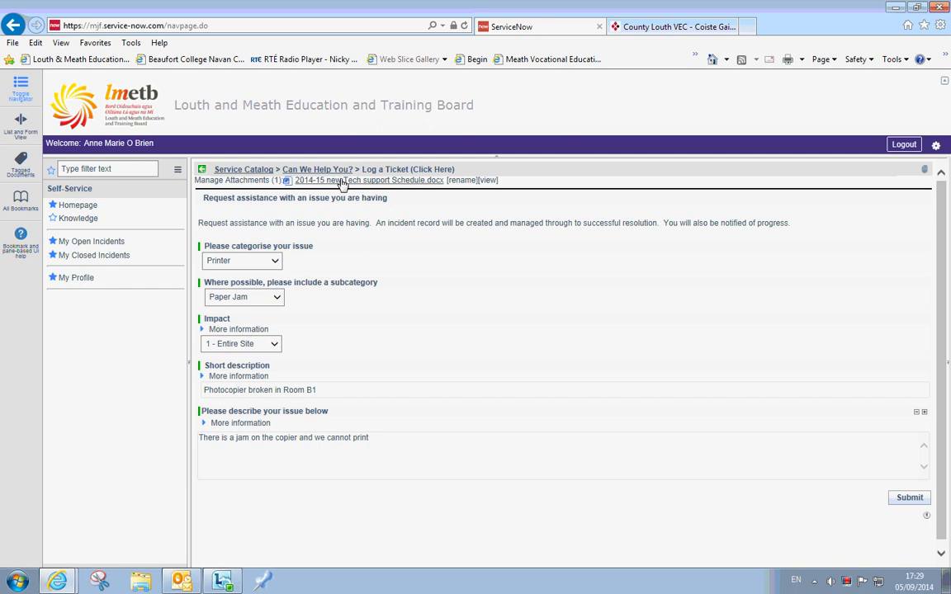
{"action": "mouse_move", "coordinate": [675, 537]}
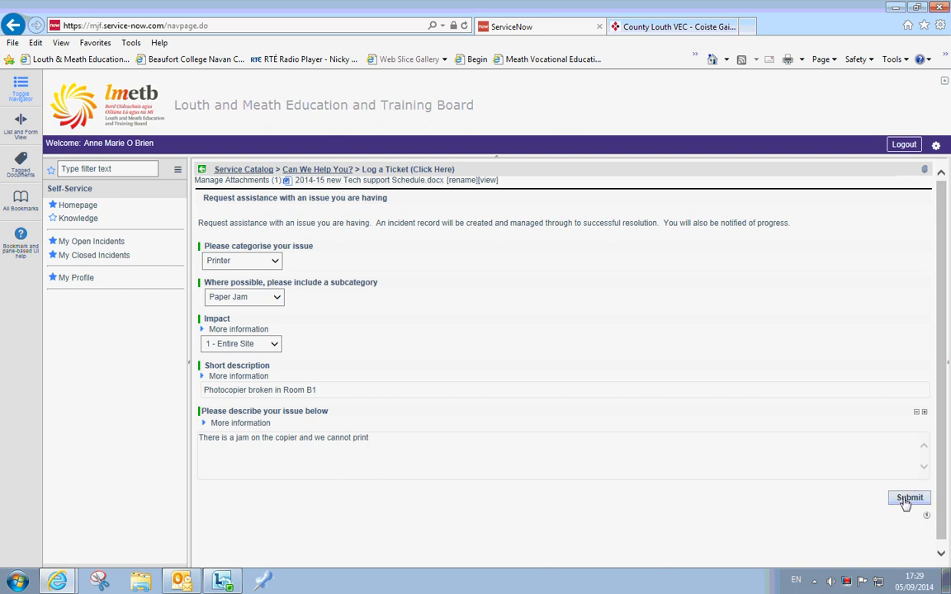
{"action": "mouse_move", "coordinate": [700, 472]}
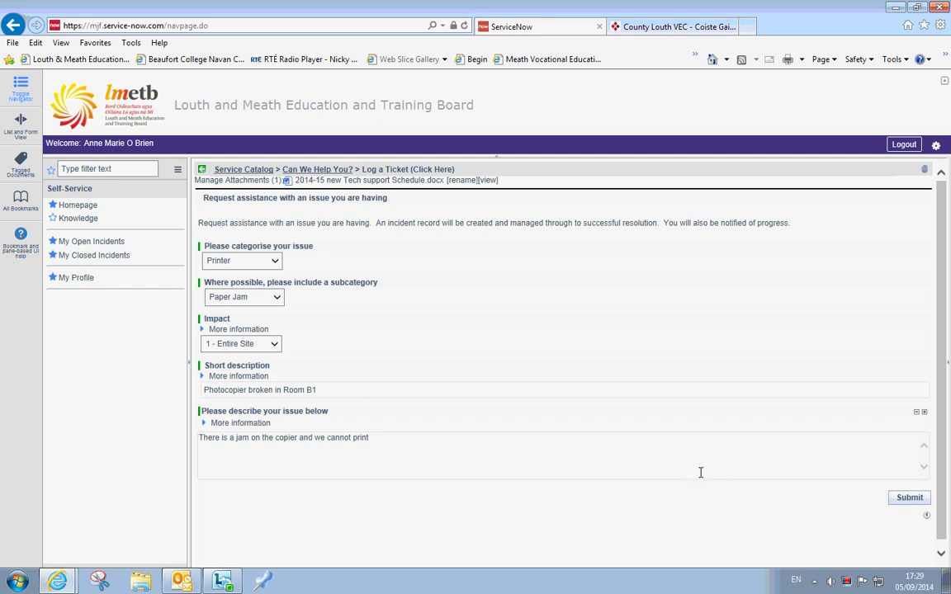
{"action": "left_click", "coordinate": [908, 499]}
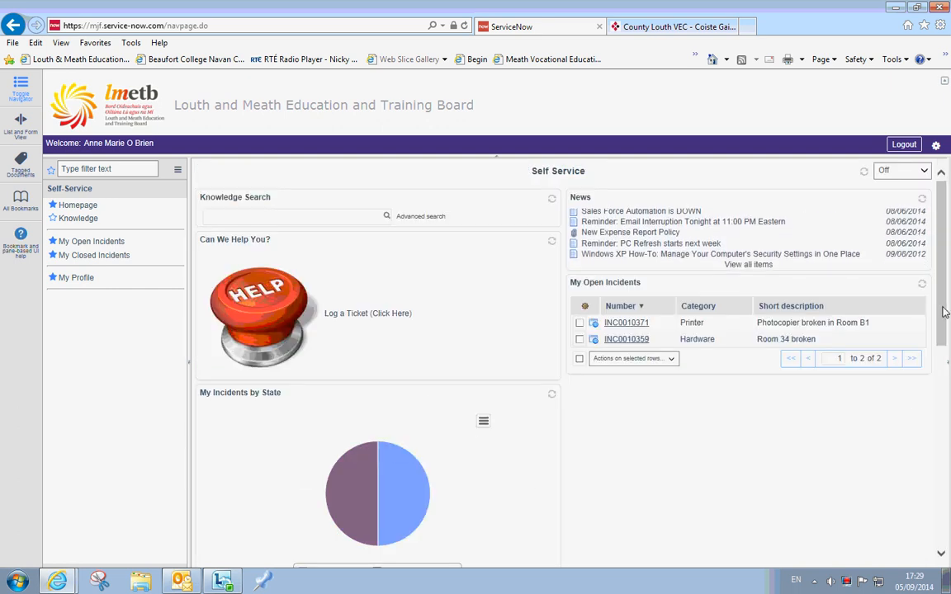
{"action": "scroll", "scroll_direction": "down", "scroll_amount": 3}
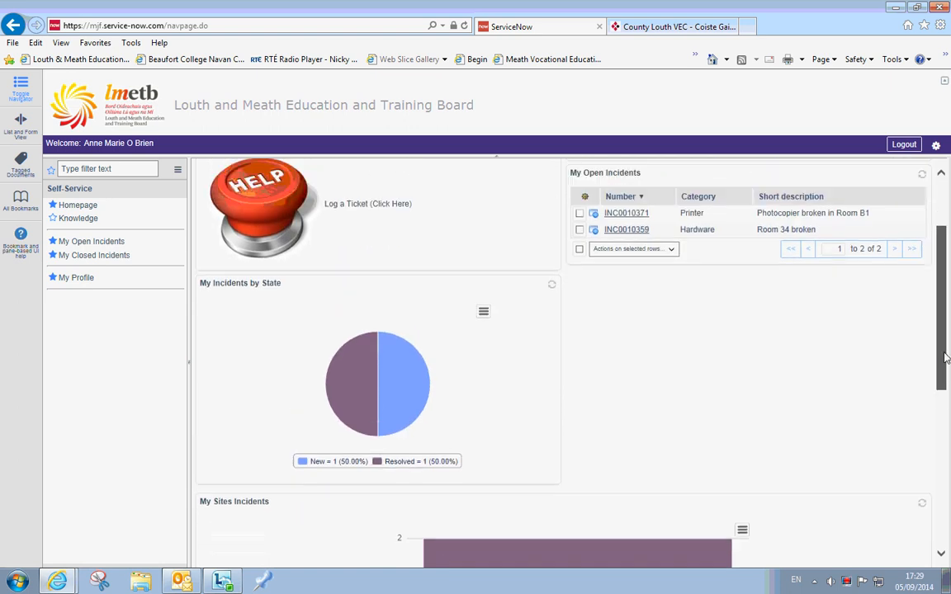
{"action": "mouse_move", "coordinate": [360, 387]}
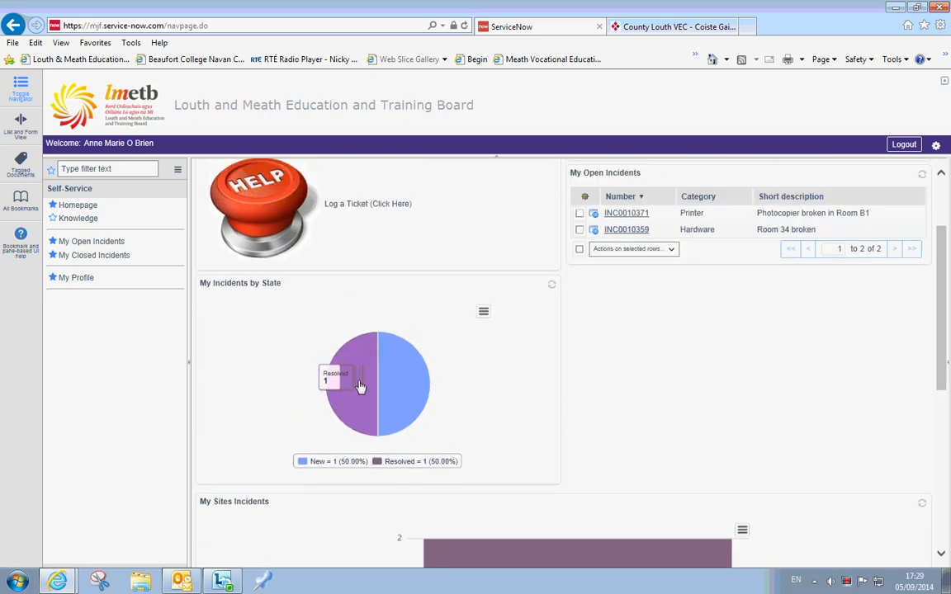
{"action": "mouse_move", "coordinate": [406, 383]}
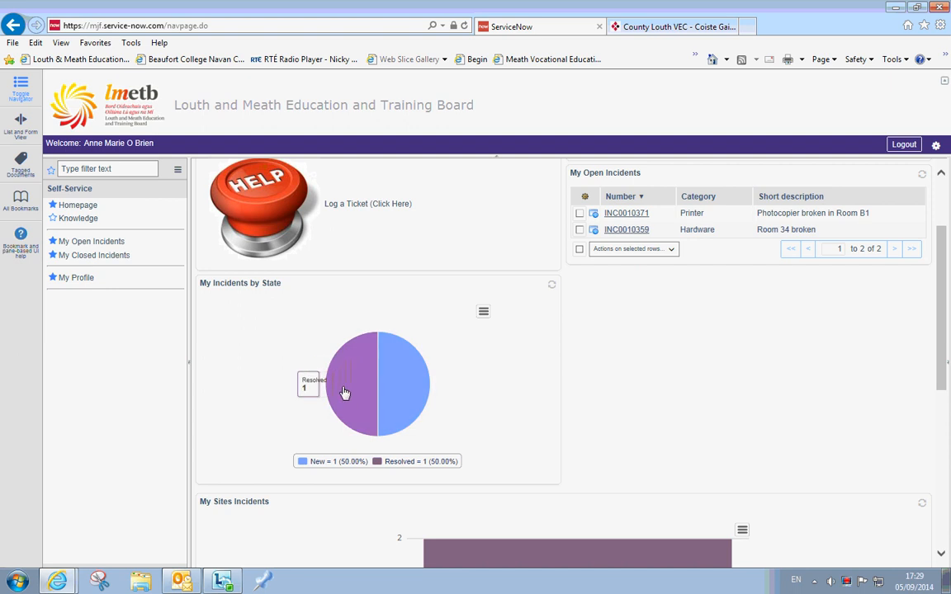
{"action": "mouse_move", "coordinate": [394, 393]}
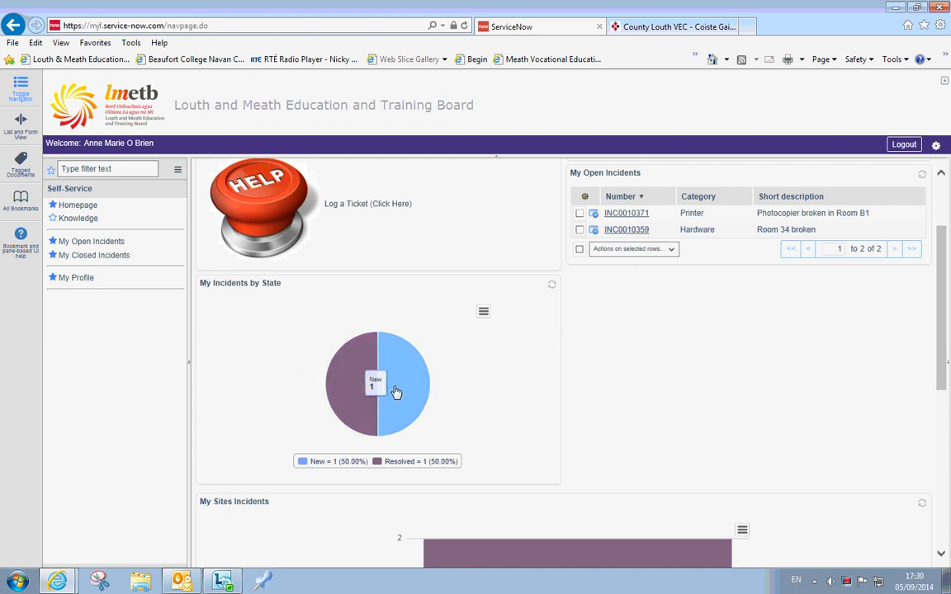
{"action": "mouse_move", "coordinate": [340, 388]}
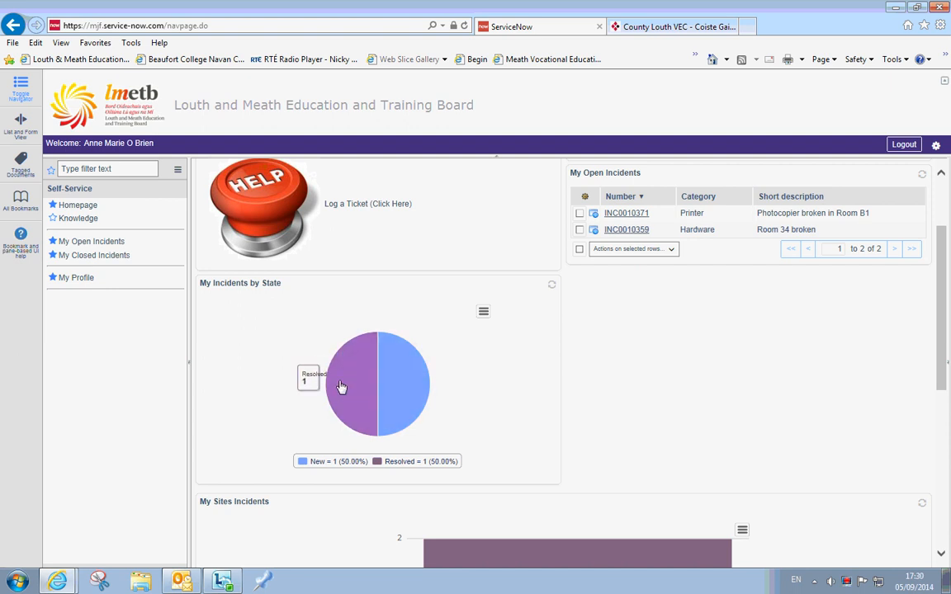
{"action": "mouse_move", "coordinate": [353, 379]}
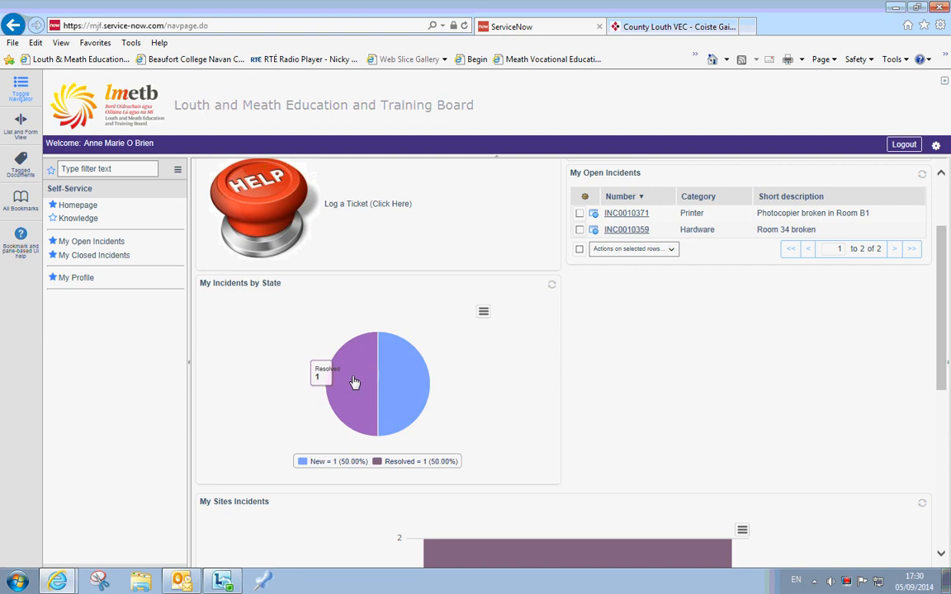
{"action": "mouse_move", "coordinate": [363, 396]}
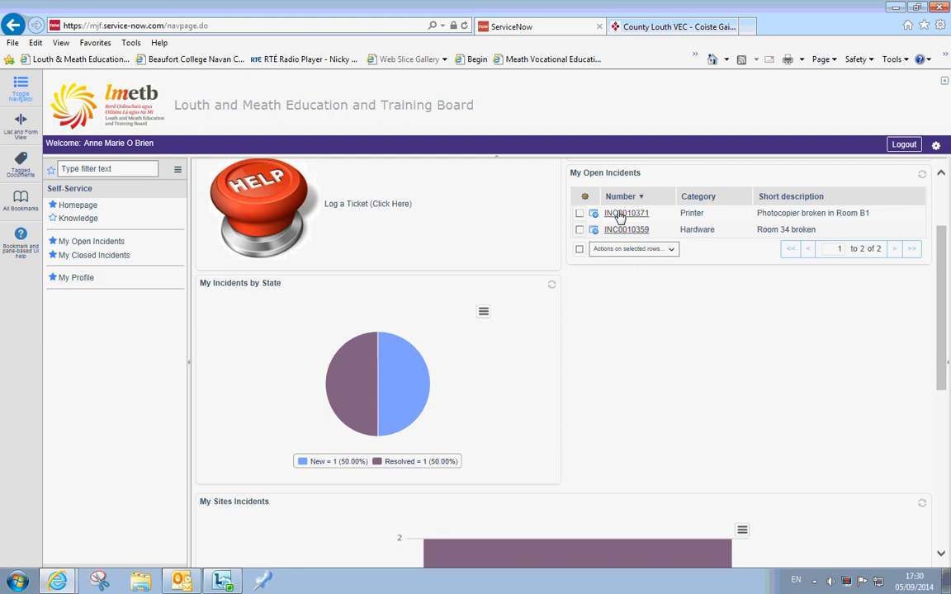
{"action": "mouse_move", "coordinate": [623, 223]}
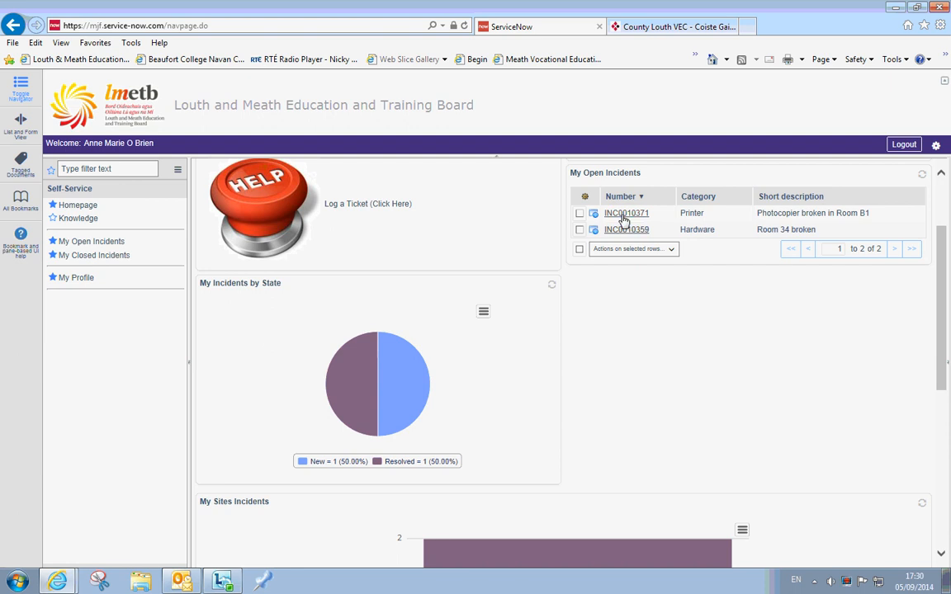
Step: Comment 'I tried clearing earlier but it is worse' on incident INC0010371 and update it
{"action": "left_click", "coordinate": [628, 213]}
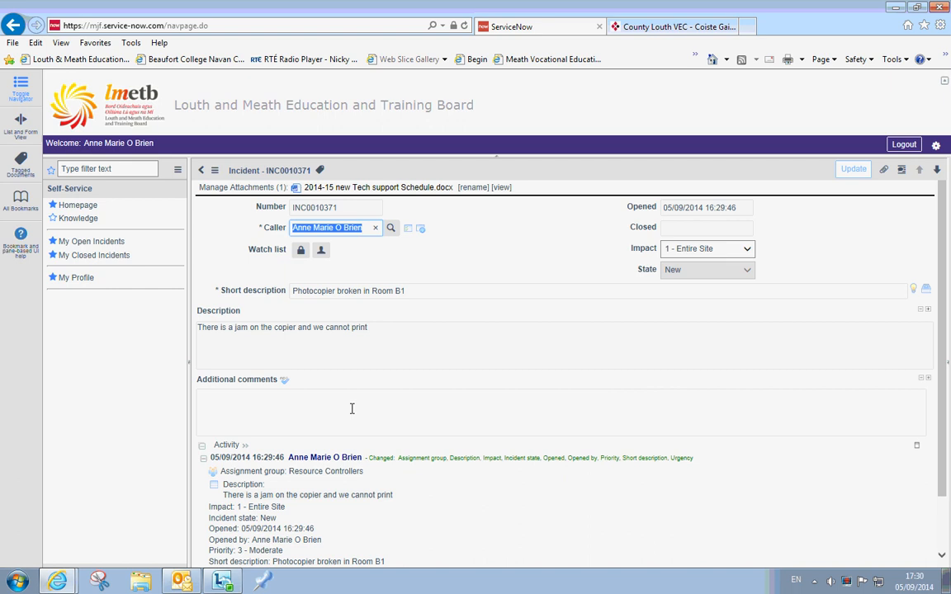
{"action": "mouse_move", "coordinate": [332, 362]}
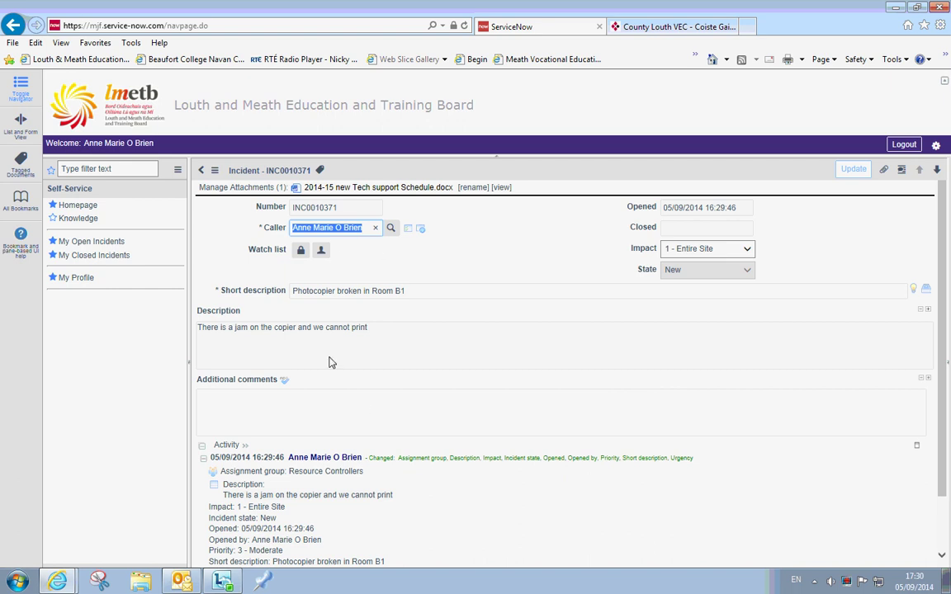
{"action": "scroll", "scroll_direction": "down", "scroll_amount": 3}
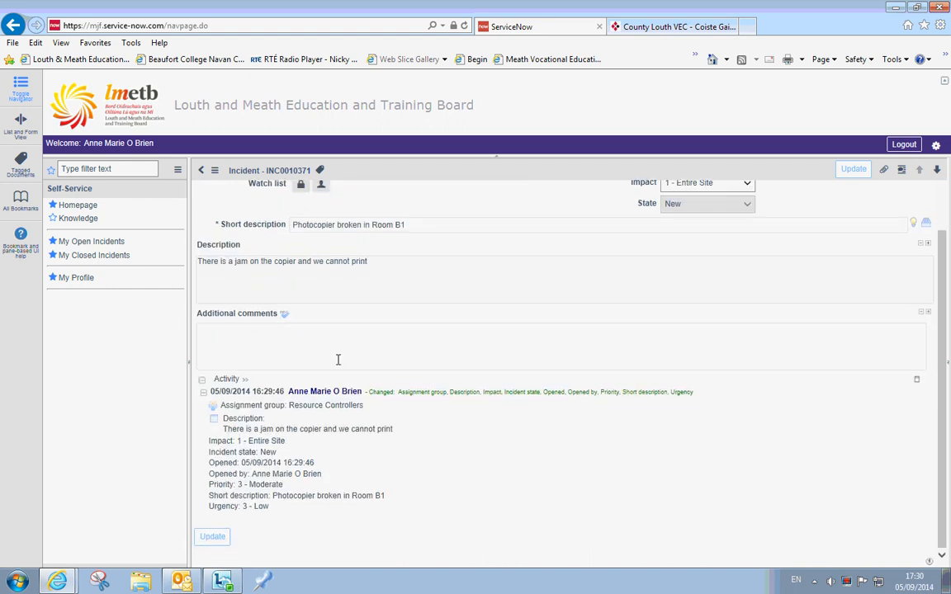
{"action": "left_click", "coordinate": [290, 347]}
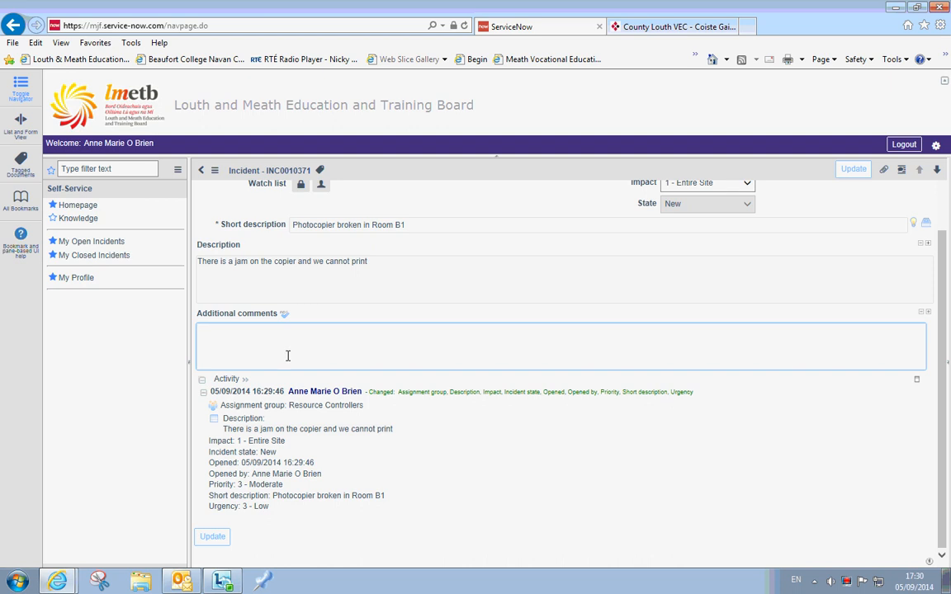
{"action": "mouse_move", "coordinate": [258, 346]}
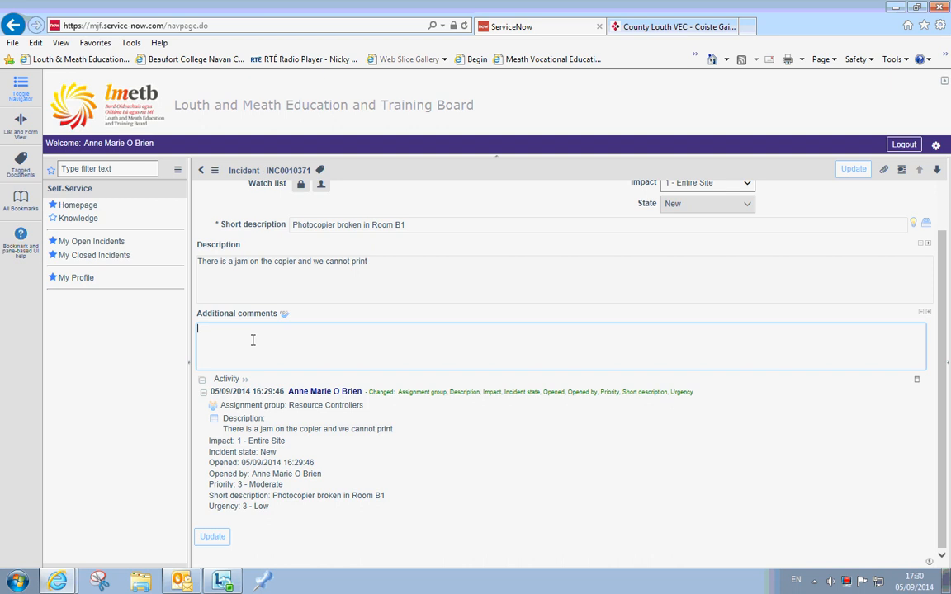
{"action": "type", "text": "I tried clearing"}
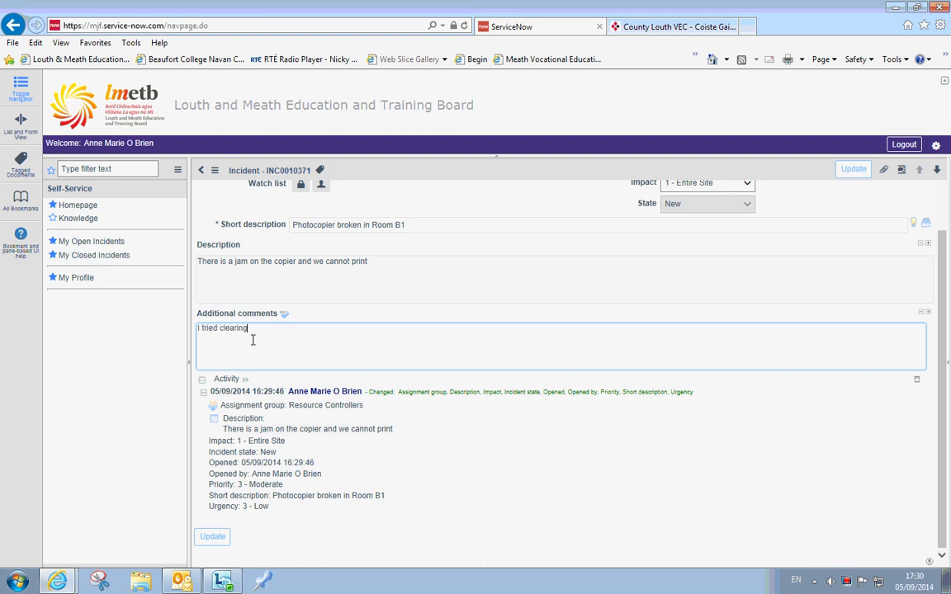
{"action": "type", "text": "earlier"}
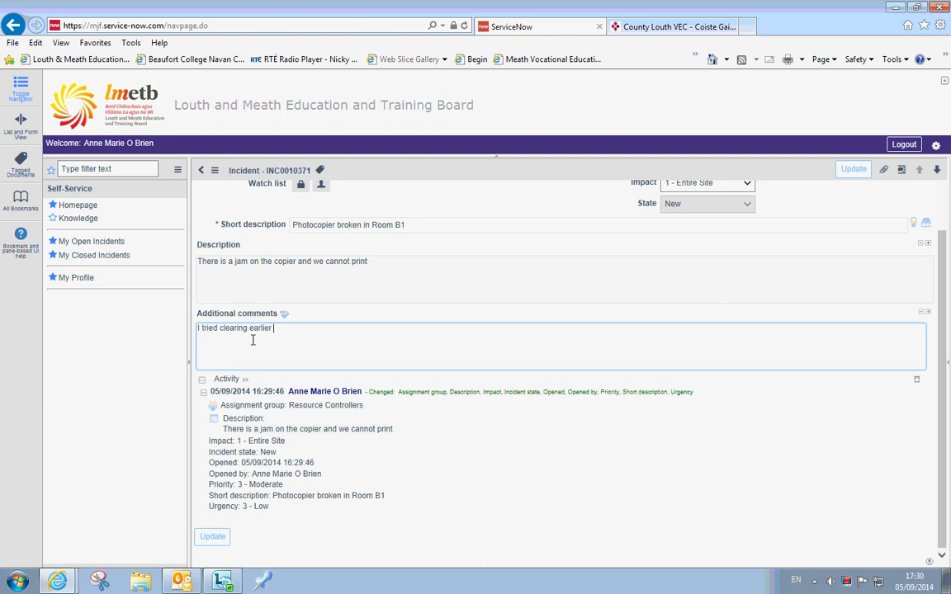
{"action": "type", "text": "but it is worse"}
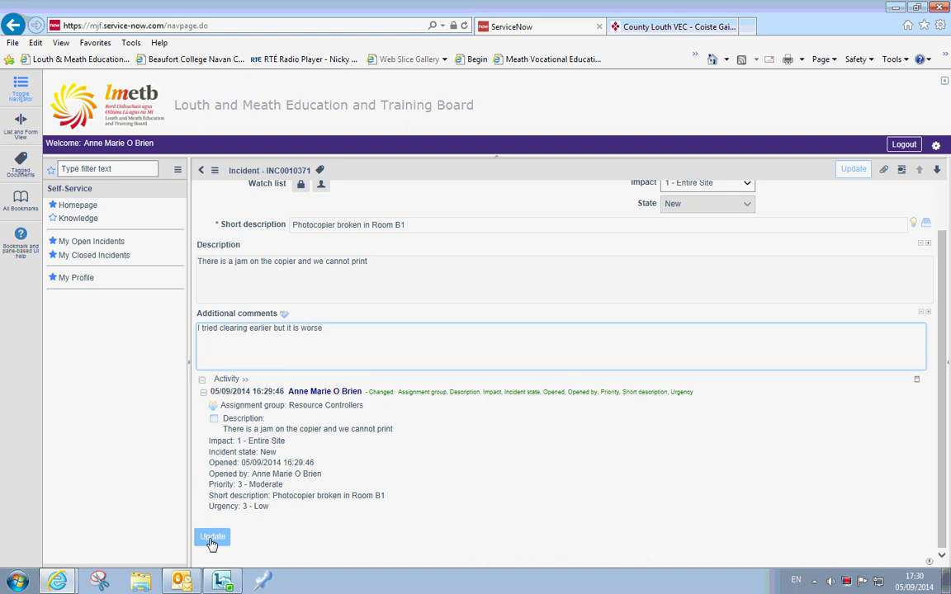
{"action": "left_click", "coordinate": [208, 536]}
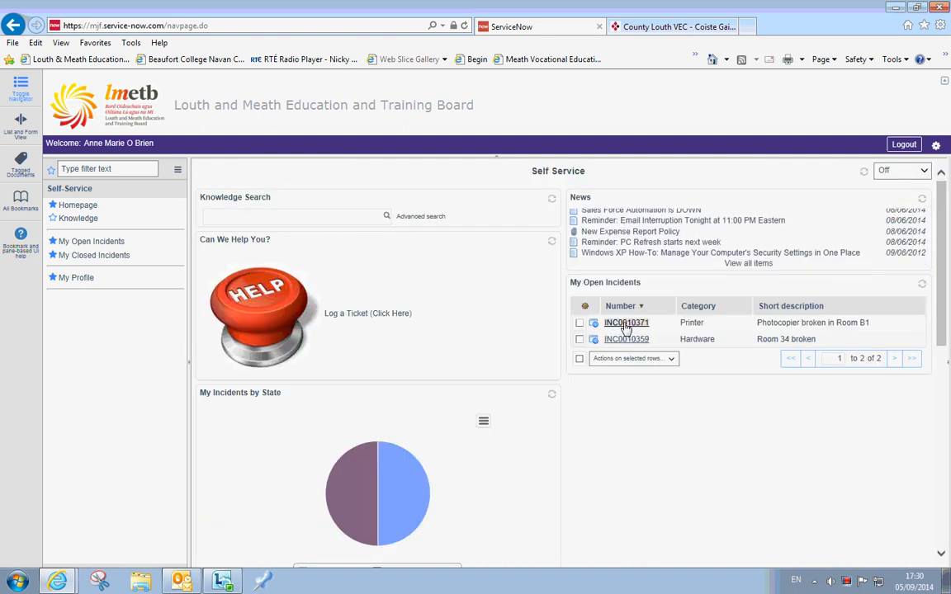
Step: Reopen the photocopier incident to confirm the comment in its activity log
{"action": "left_click", "coordinate": [625, 322]}
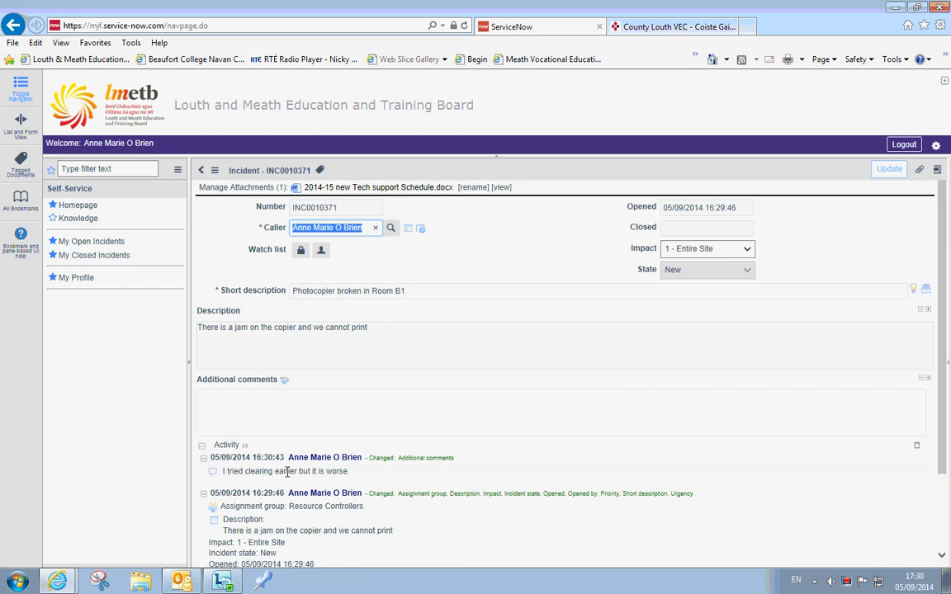
{"action": "scroll", "scroll_direction": "down", "scroll_amount": 3}
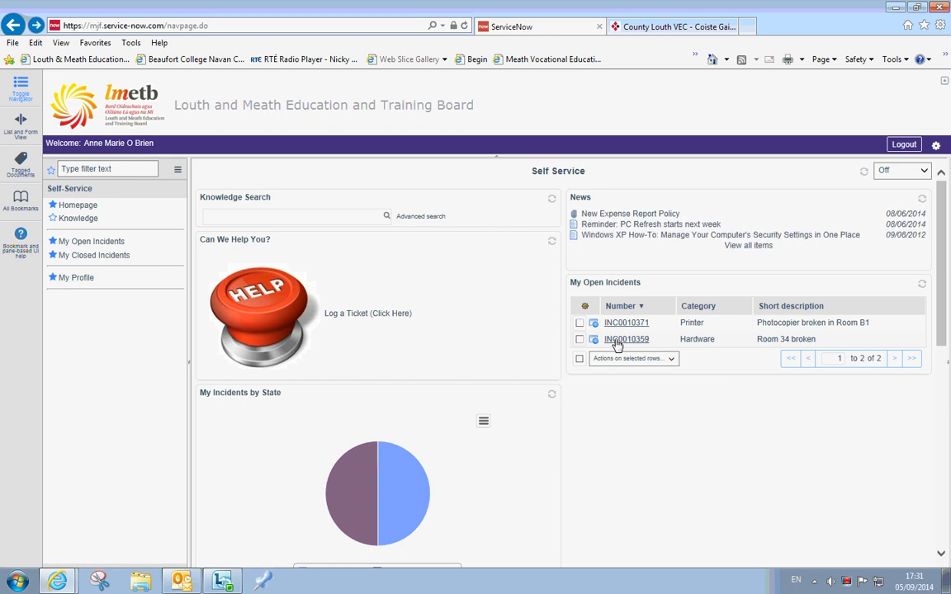
Step: Reopen resolved Room 34 incident INC0010358 with the comment 'It is still not fixed'
{"action": "left_click", "coordinate": [627, 340]}
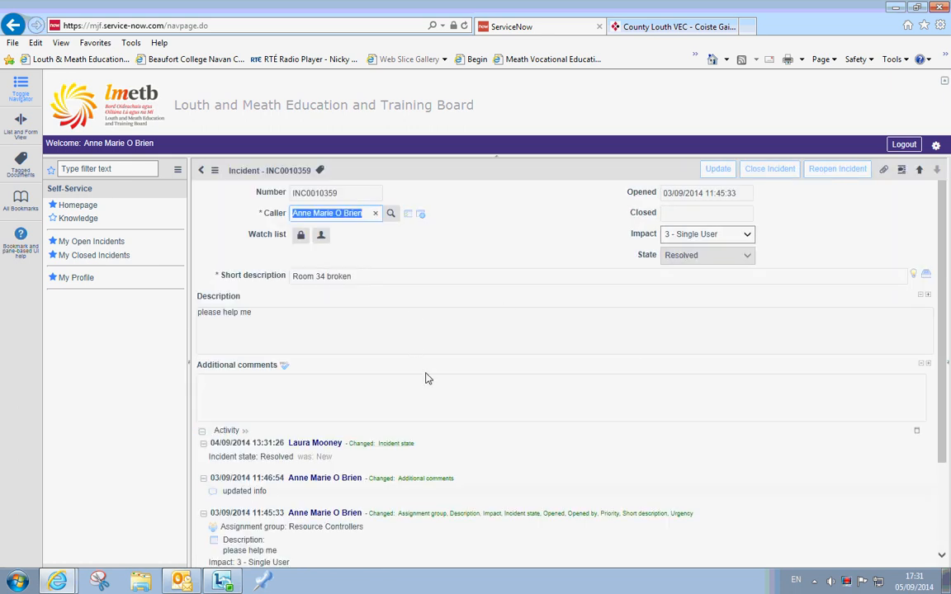
{"action": "scroll", "scroll_direction": "down", "scroll_amount": 3}
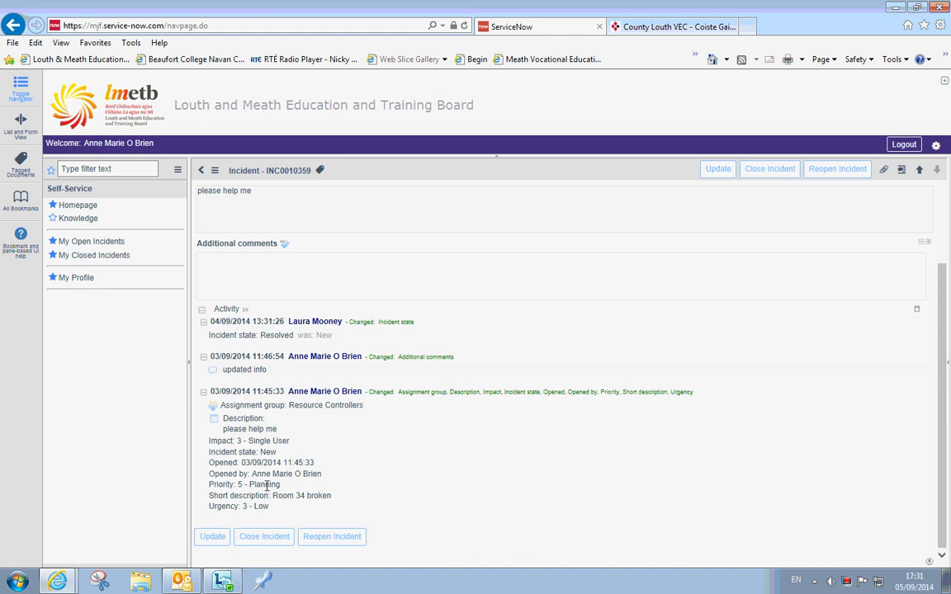
{"action": "mouse_move", "coordinate": [284, 406]}
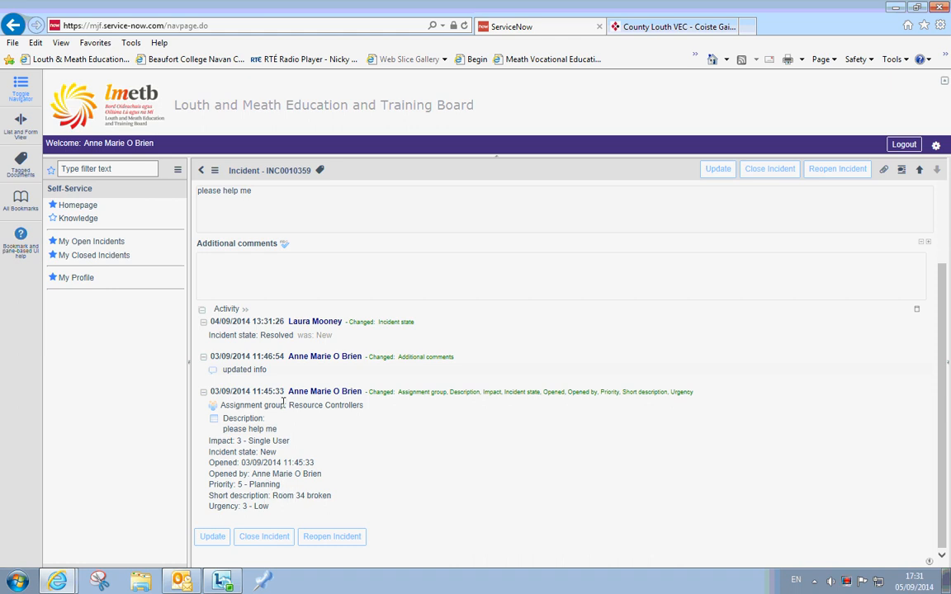
{"action": "mouse_move", "coordinate": [242, 333]}
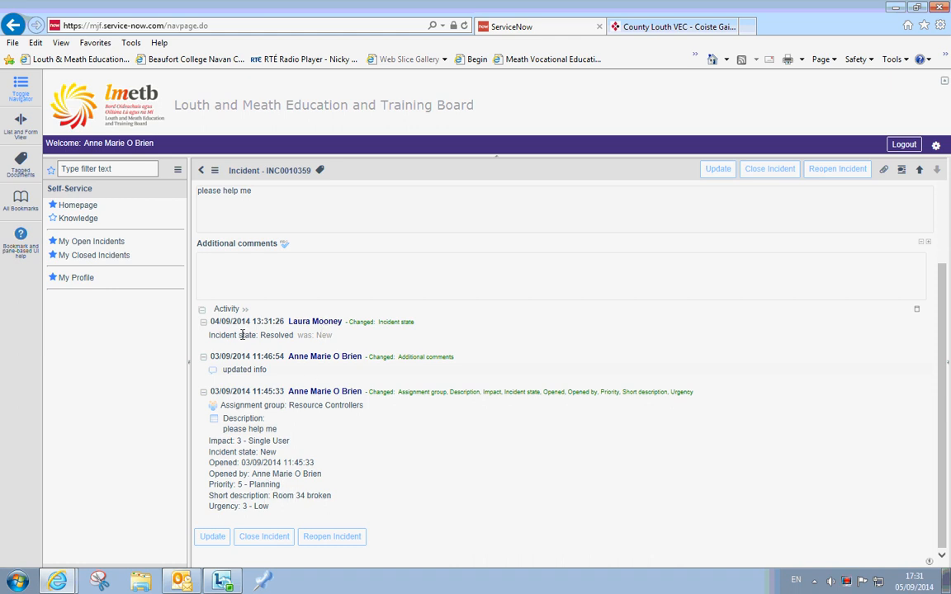
{"action": "mouse_move", "coordinate": [304, 333]}
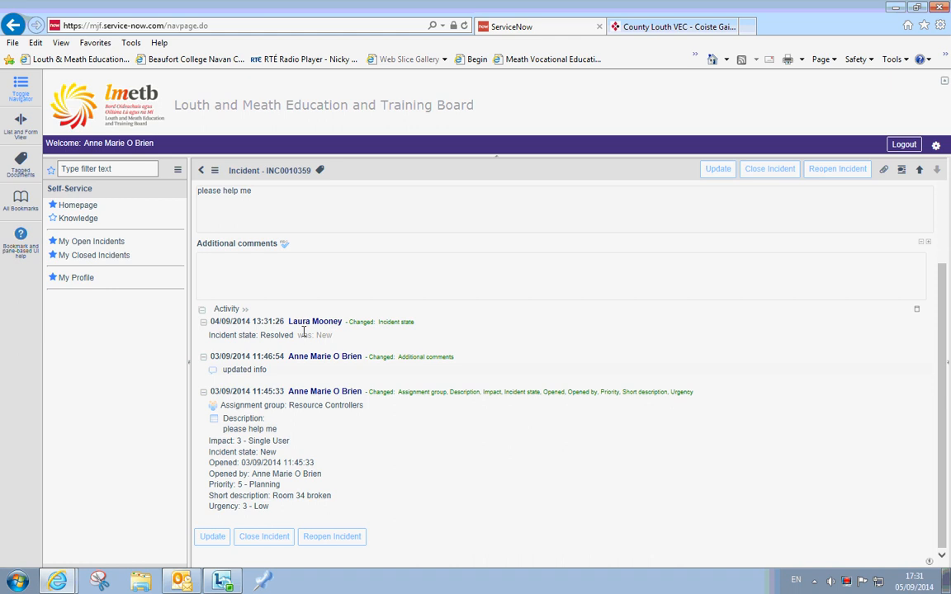
{"action": "mouse_move", "coordinate": [675, 281]}
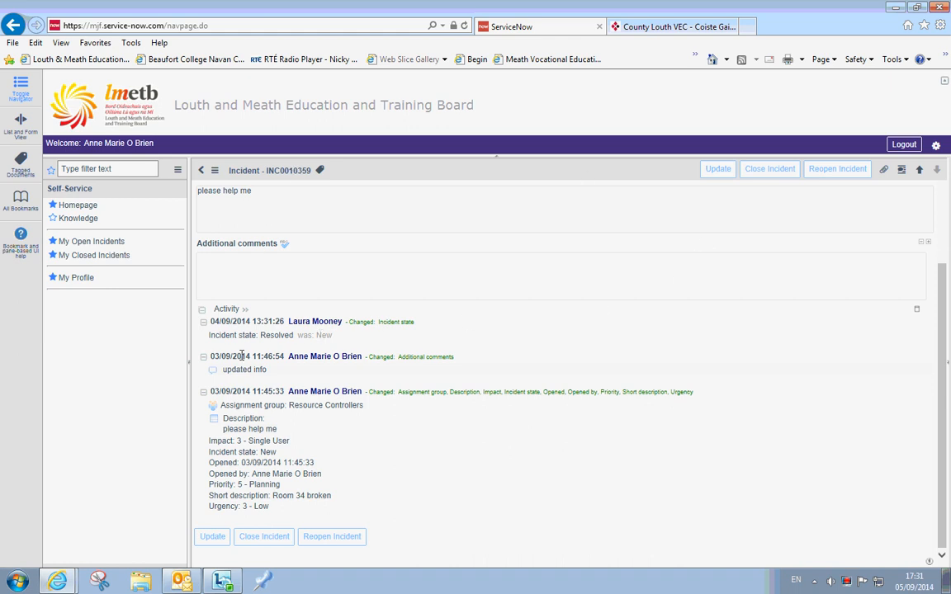
{"action": "left_click", "coordinate": [294, 281]}
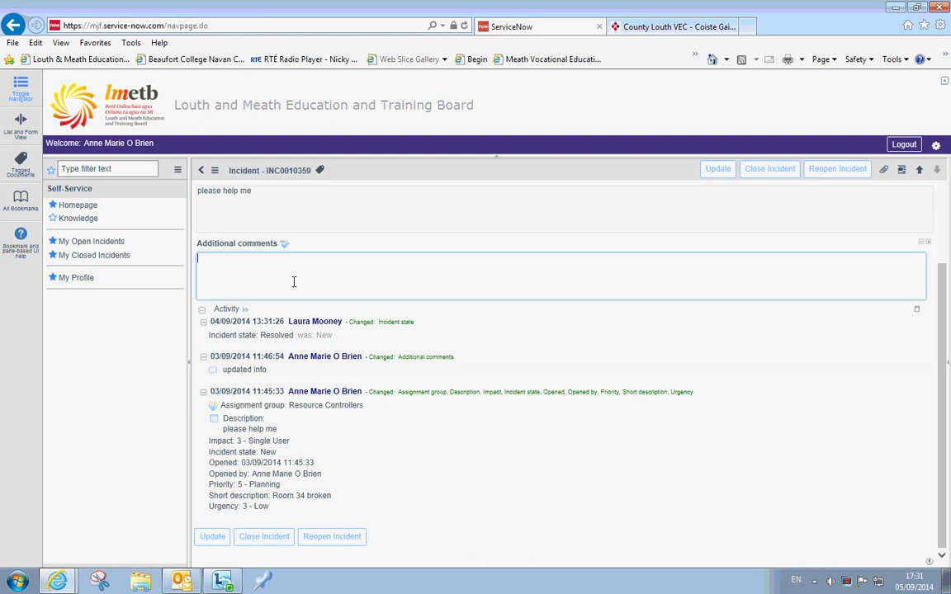
{"action": "mouse_move", "coordinate": [820, 175]}
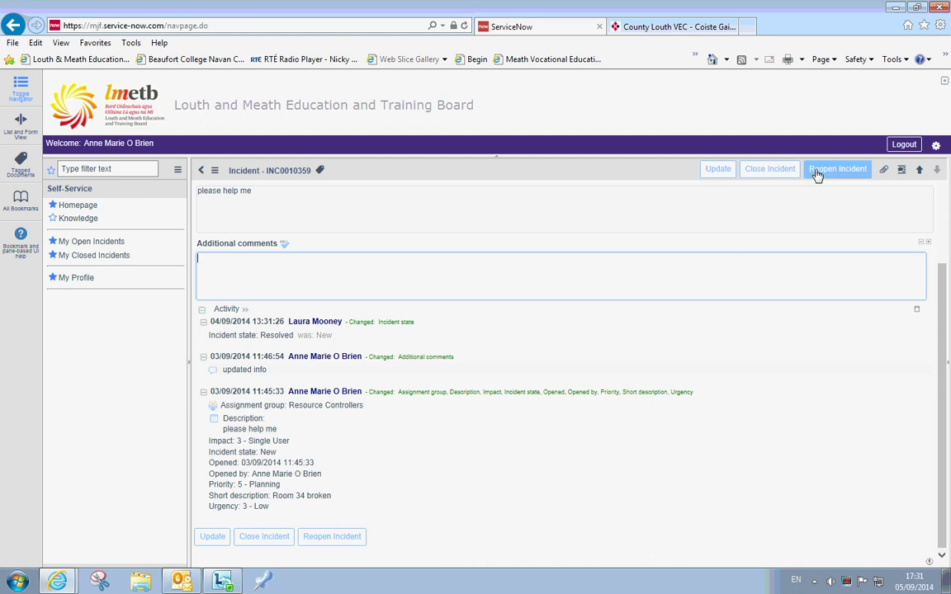
{"action": "left_click", "coordinate": [839, 168]}
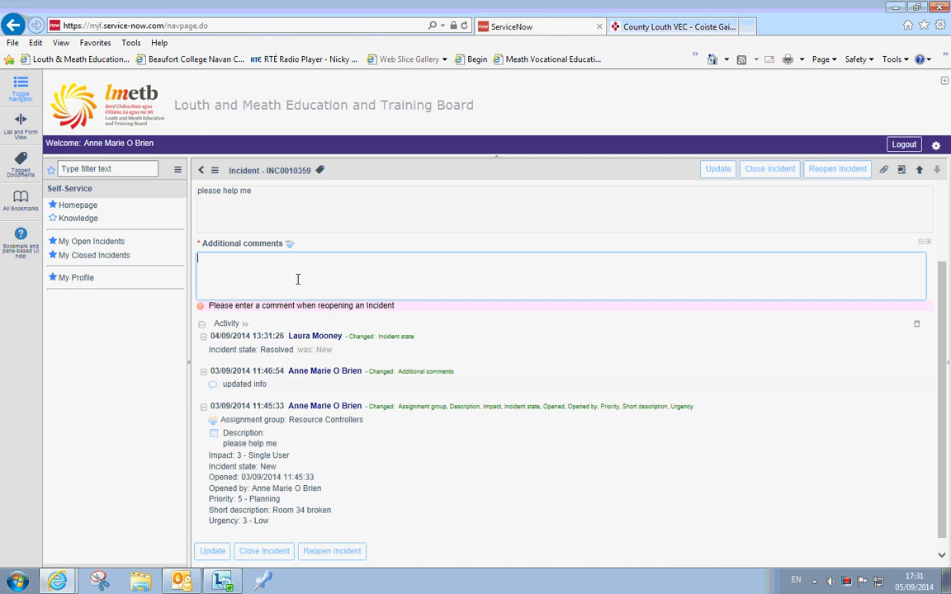
{"action": "type", "text": "It is"}
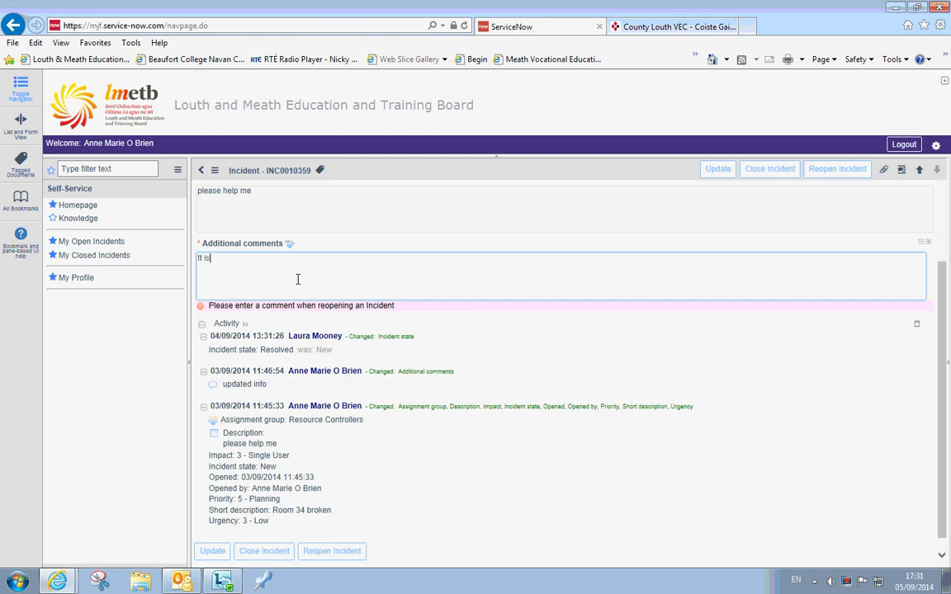
{"action": "type", "text": "still"}
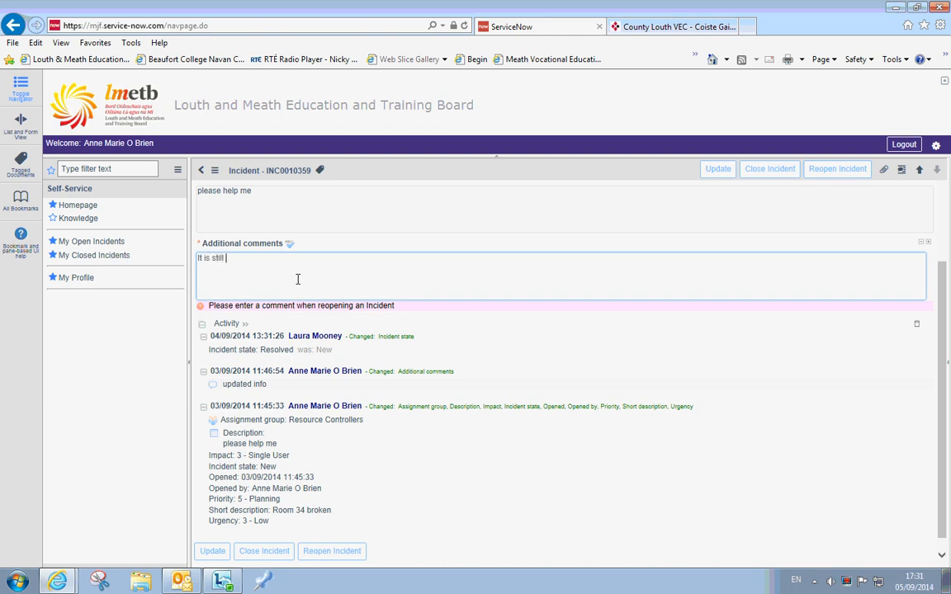
{"action": "type", "text": "not fixed"}
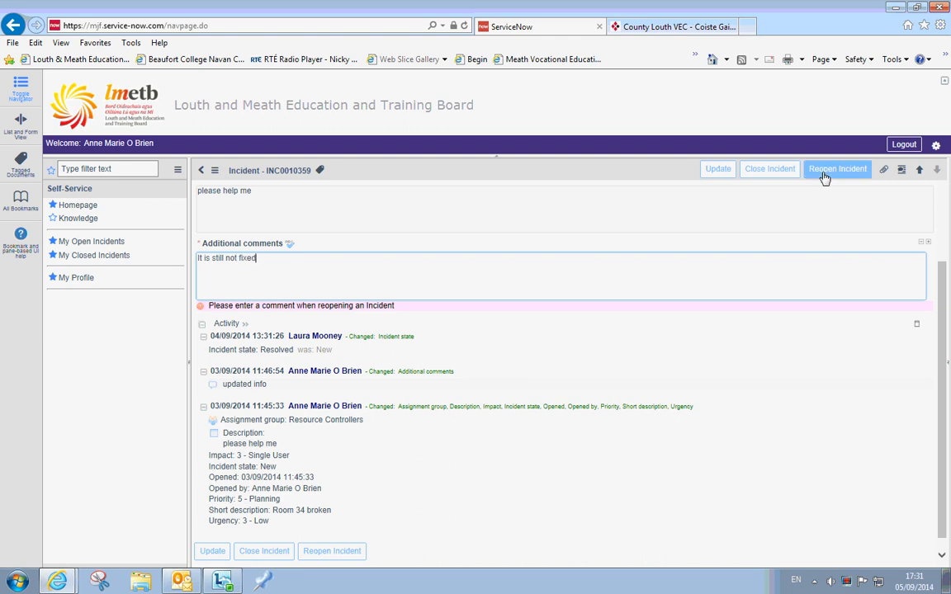
{"action": "left_click", "coordinate": [838, 168]}
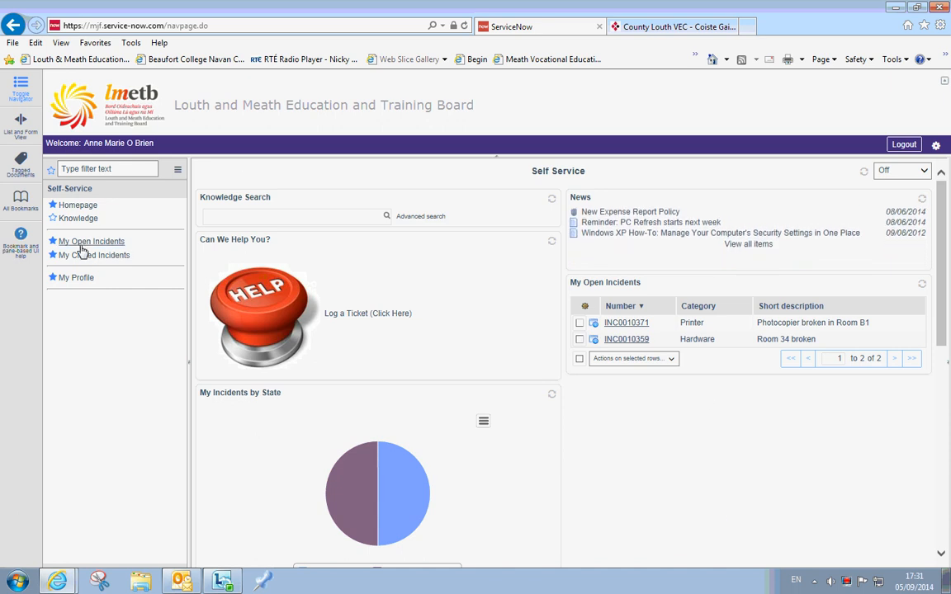
Step: View My Open Incidents, then the empty My Closed Incidents list
{"action": "left_click", "coordinate": [91, 241]}
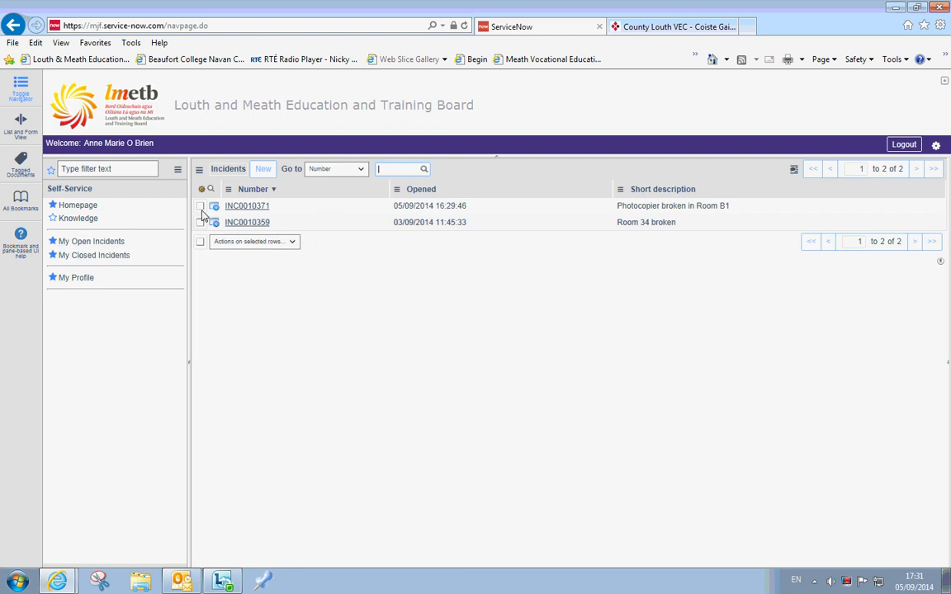
{"action": "left_click", "coordinate": [93, 254]}
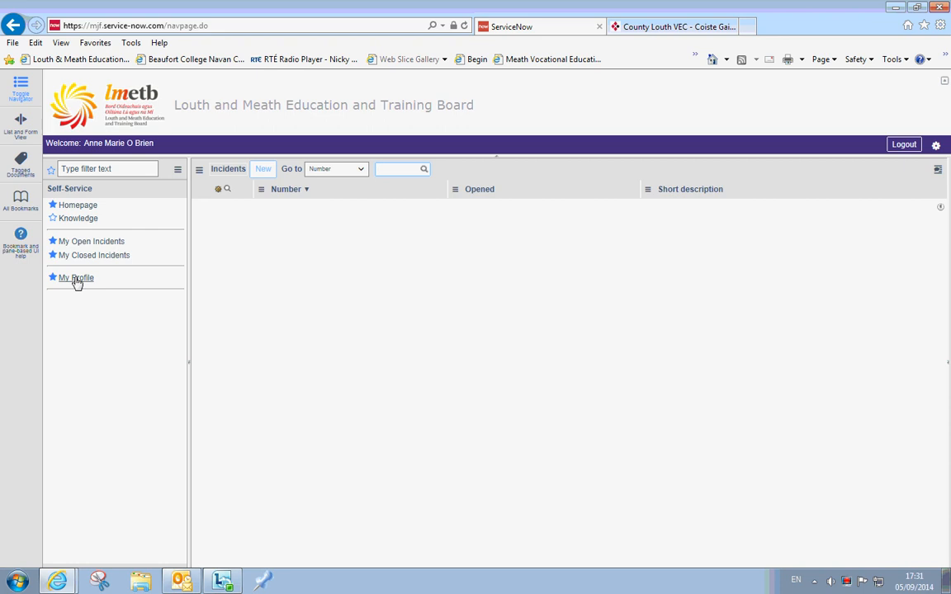
{"action": "left_click", "coordinate": [76, 277]}
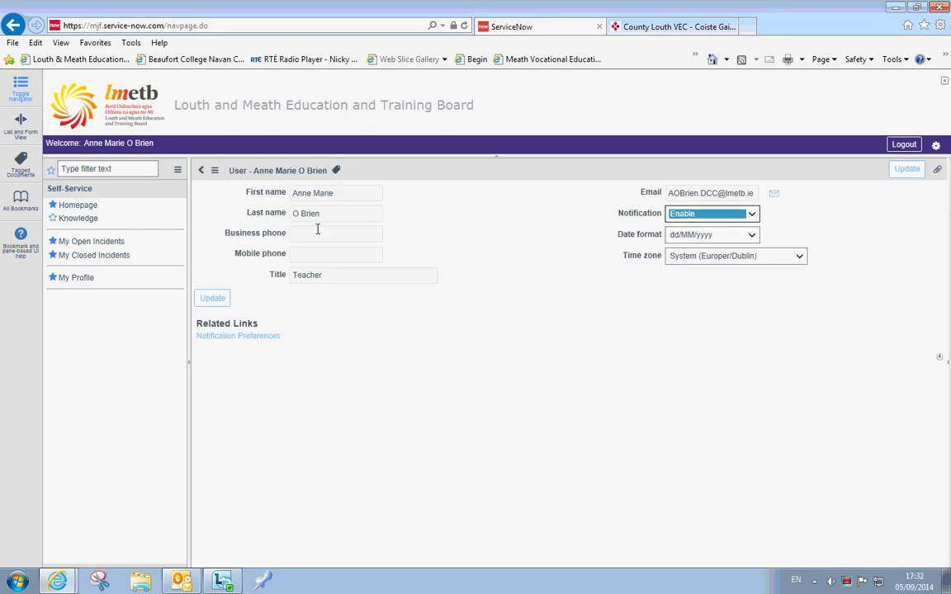
{"action": "mouse_move", "coordinate": [717, 196]}
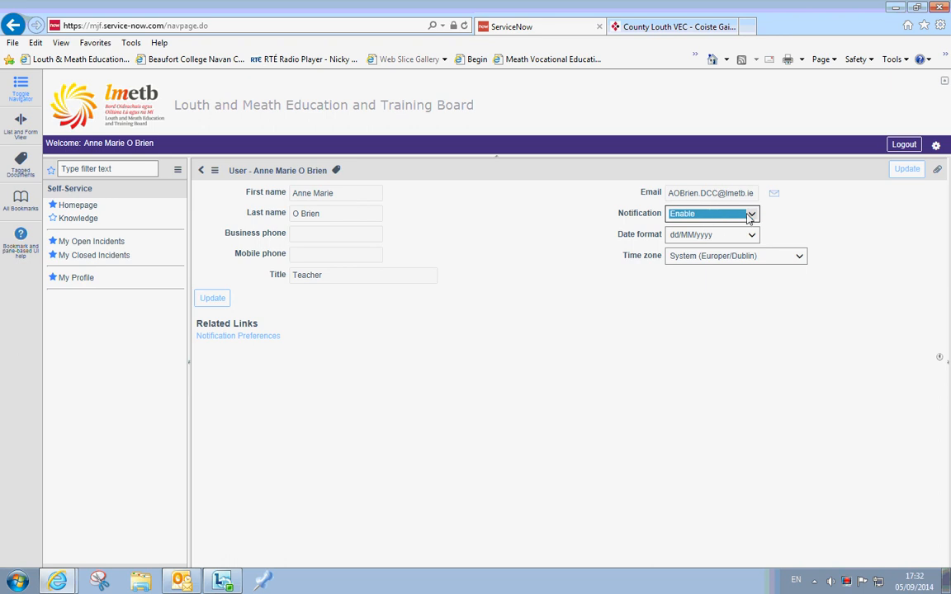
{"action": "mouse_move", "coordinate": [792, 229]}
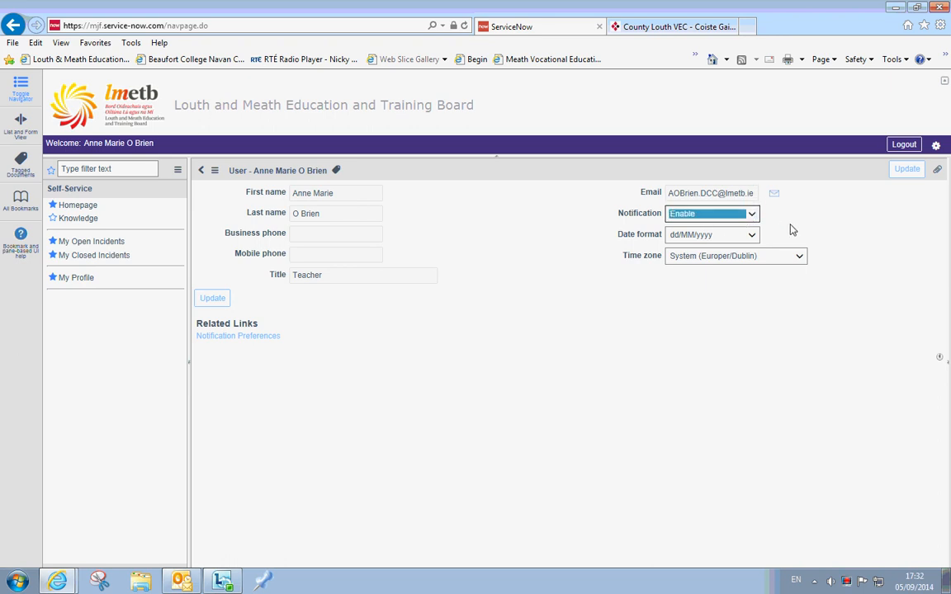
{"action": "mouse_move", "coordinate": [769, 215]}
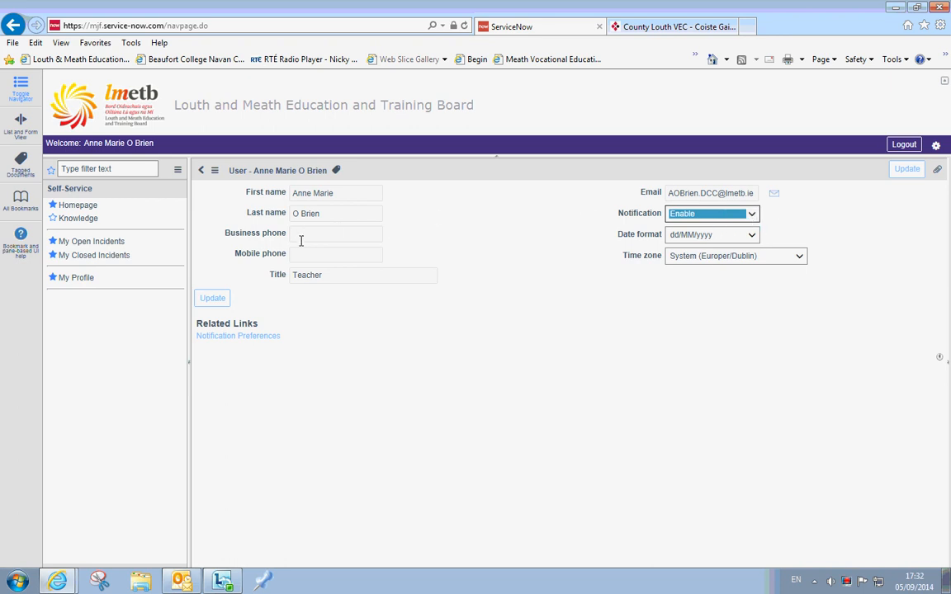
{"action": "mouse_move", "coordinate": [310, 237]}
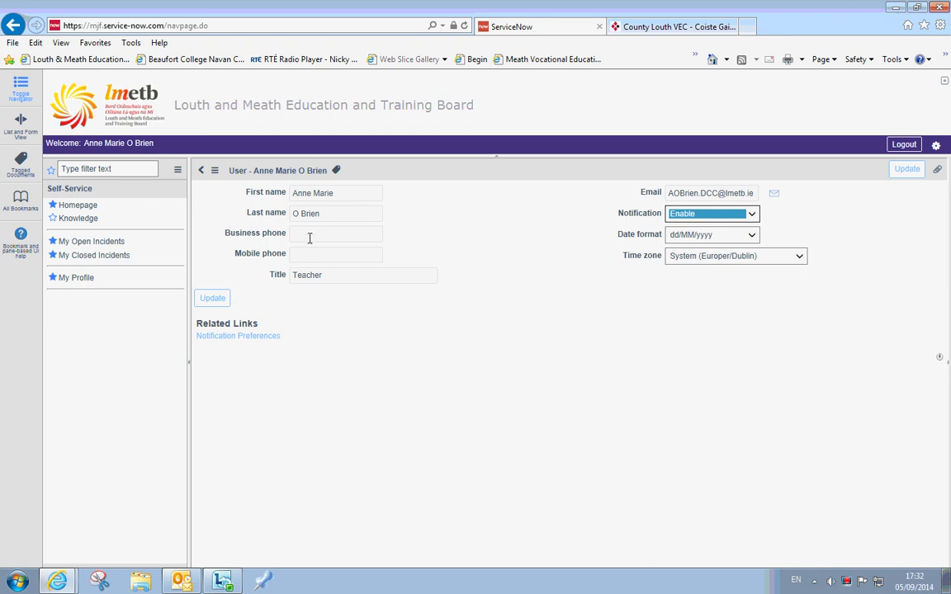
{"action": "left_click", "coordinate": [336, 255]}
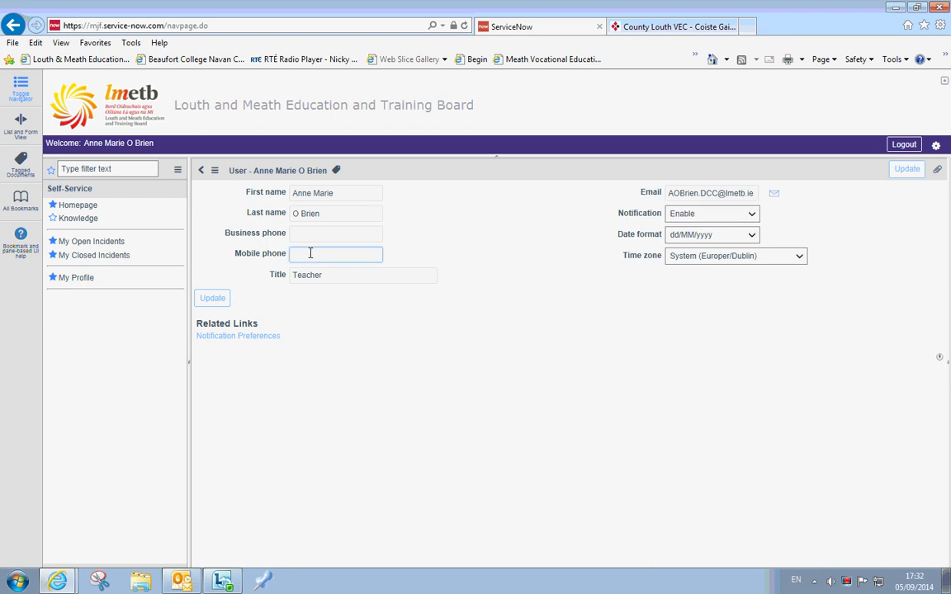
{"action": "left_click", "coordinate": [337, 254]}
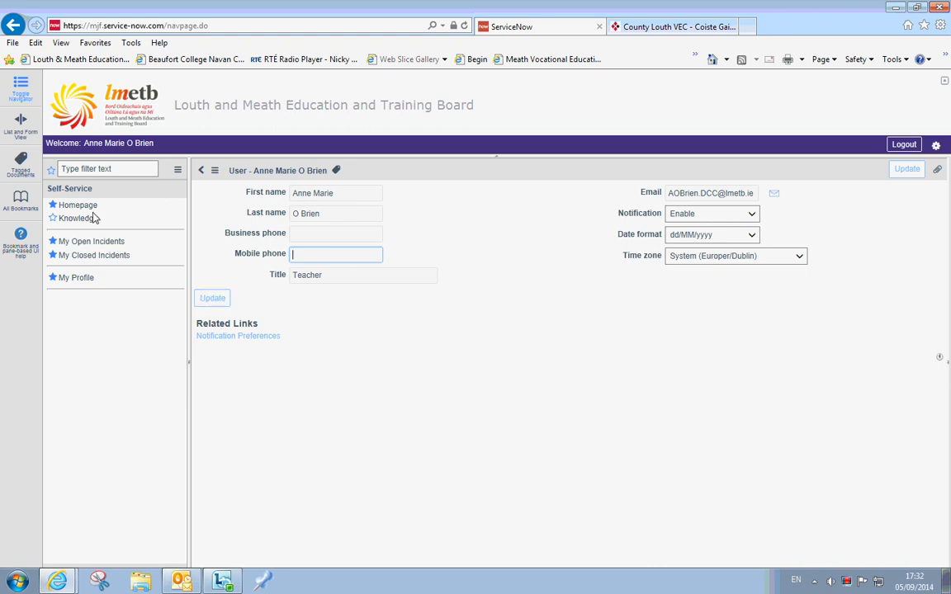
Step: Return to the homepage and show the Knowledge Base with General, Email, News, Applications and Policies articles
{"action": "left_click", "coordinate": [79, 205]}
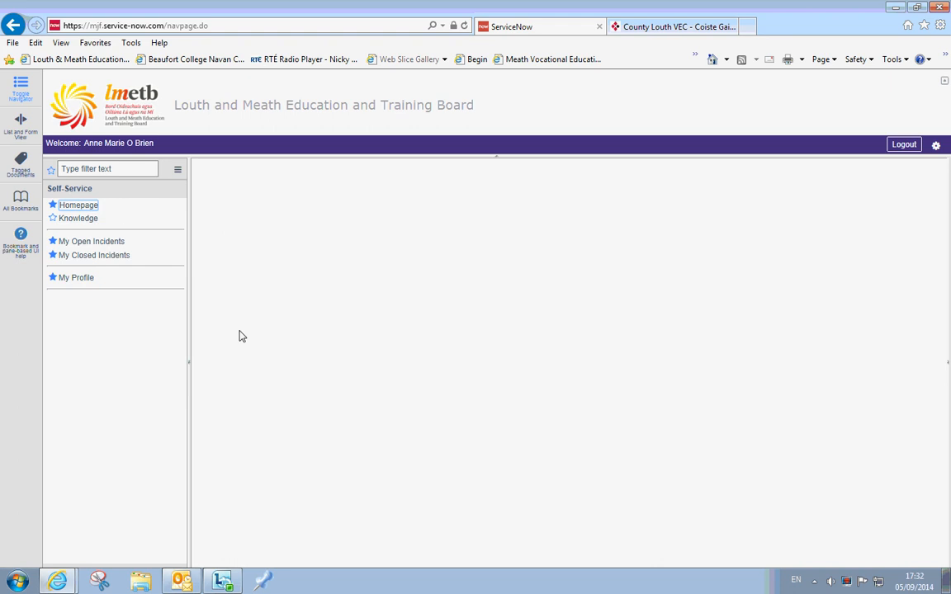
{"action": "left_click", "coordinate": [79, 204]}
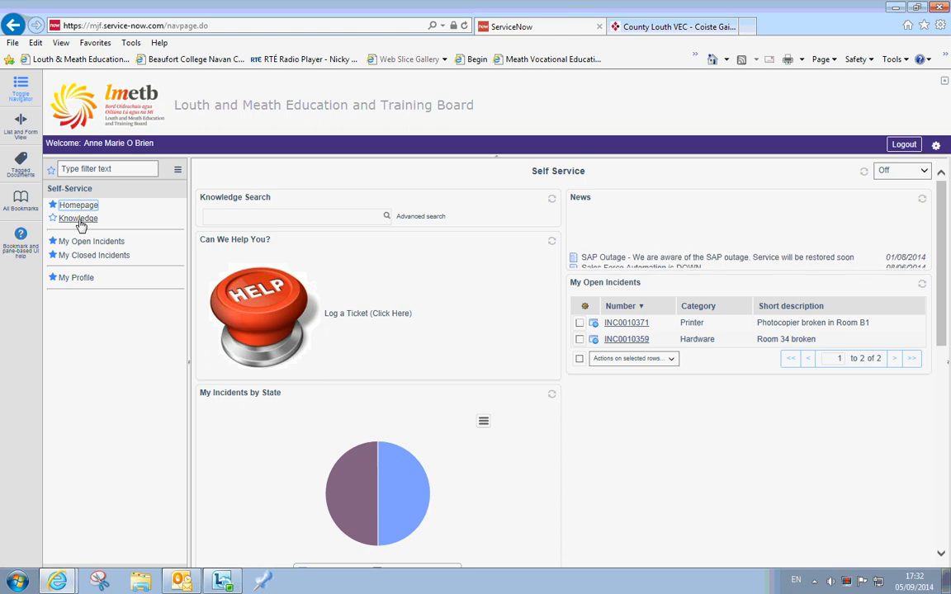
{"action": "left_click", "coordinate": [75, 218]}
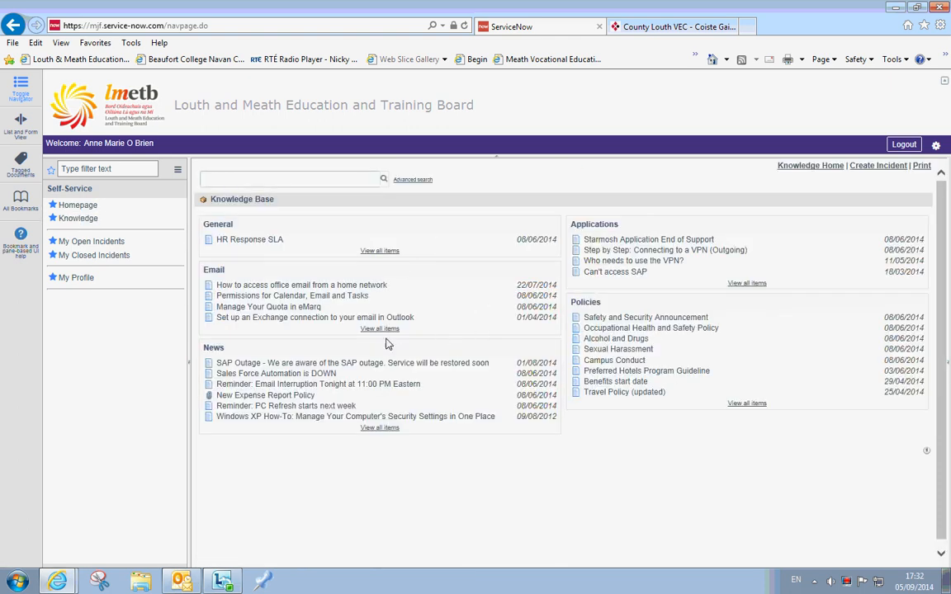
{"action": "mouse_move", "coordinate": [300, 295]}
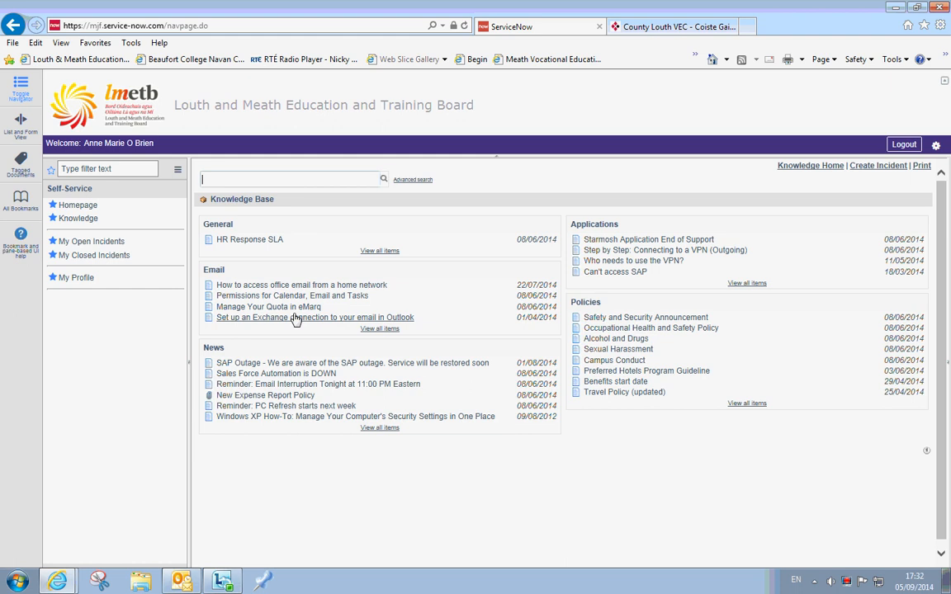
{"action": "mouse_move", "coordinate": [316, 305]}
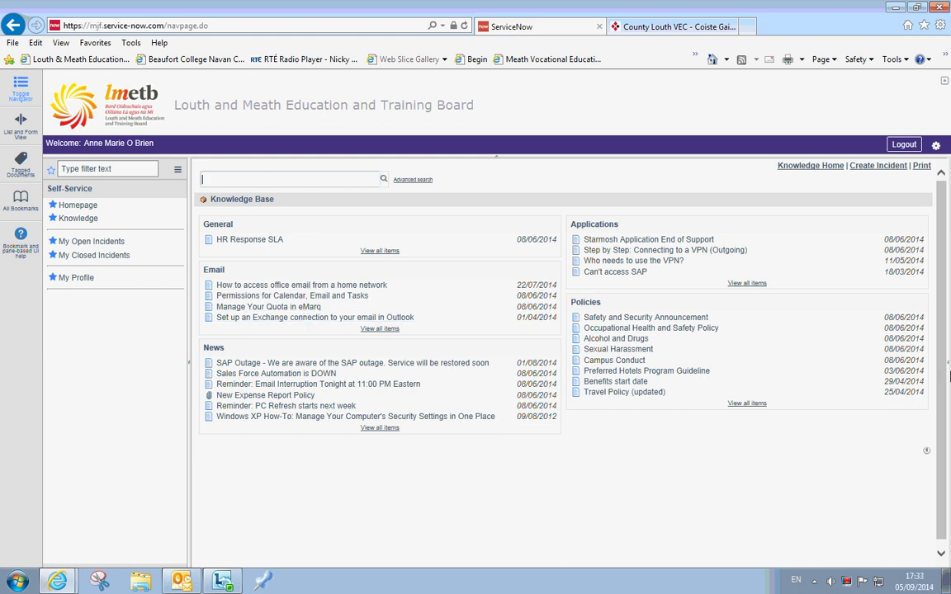
{"action": "mouse_move", "coordinate": [324, 314]}
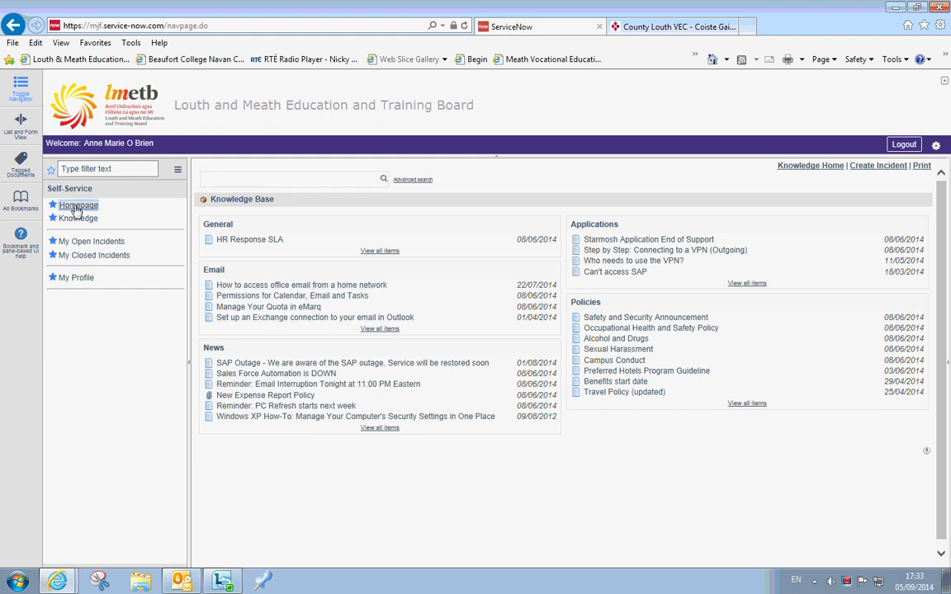
Step: Log out from the homepage so the Service Automation login page is showing
{"action": "left_click", "coordinate": [79, 205]}
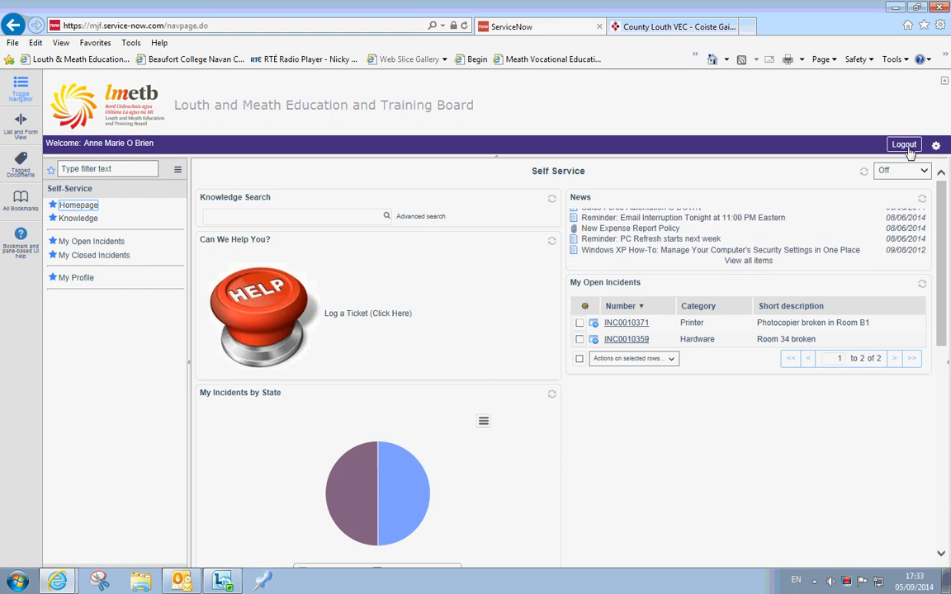
{"action": "left_click", "coordinate": [903, 144]}
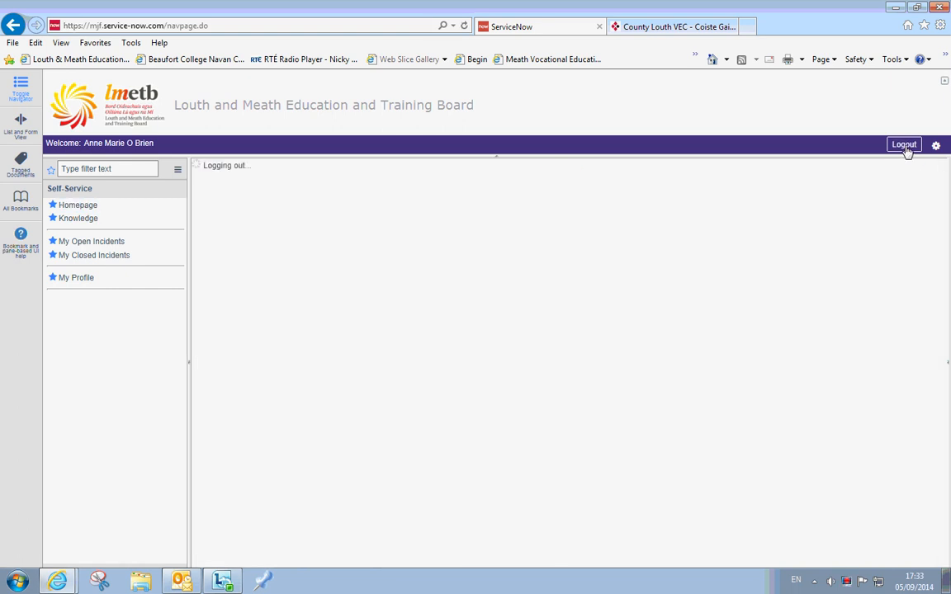
{"action": "left_click", "coordinate": [903, 145]}
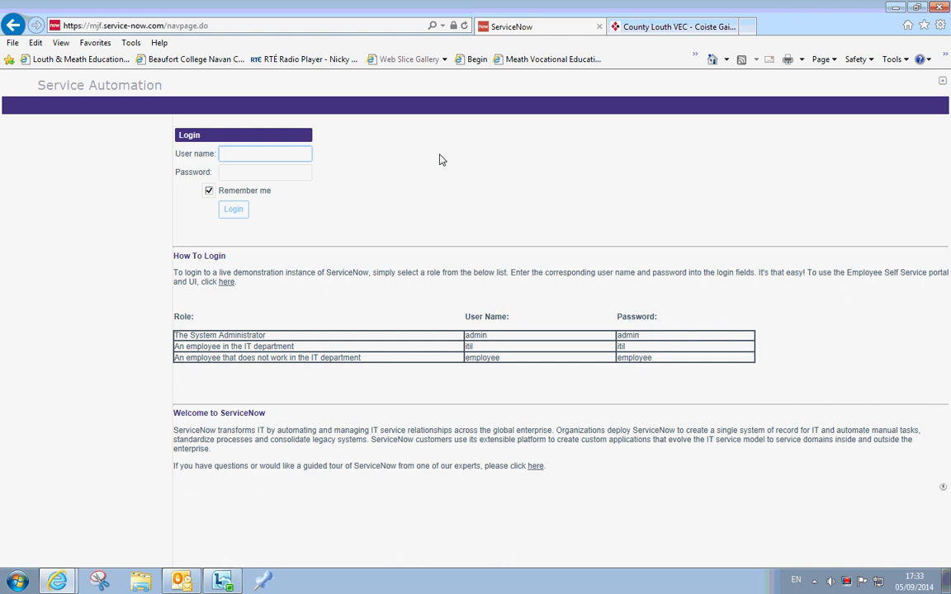